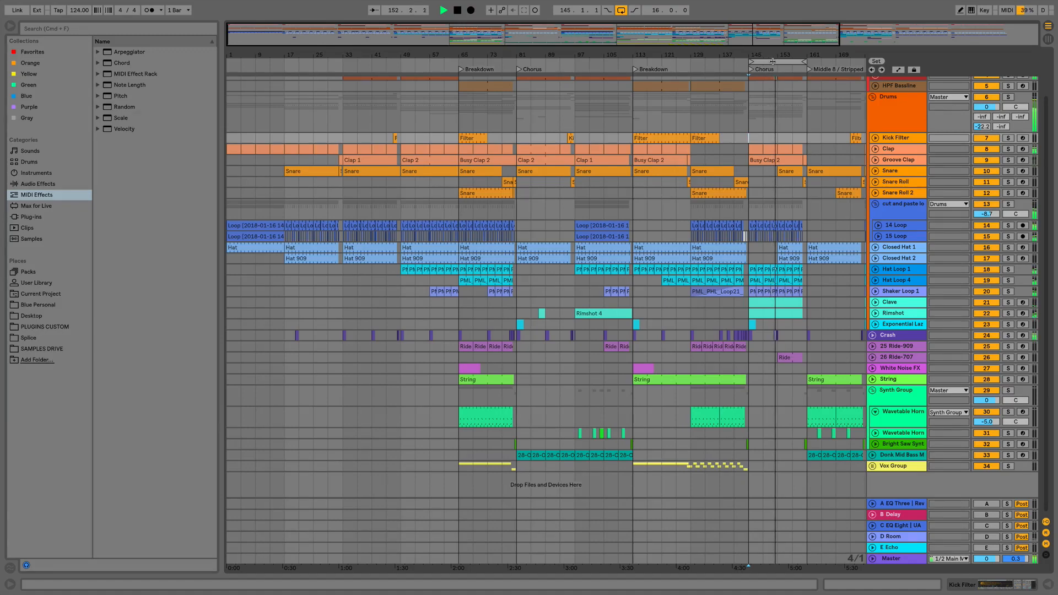
Select the 16-bar Chorus section from bar 145 as the arrangement time range.
left_click(443, 10)
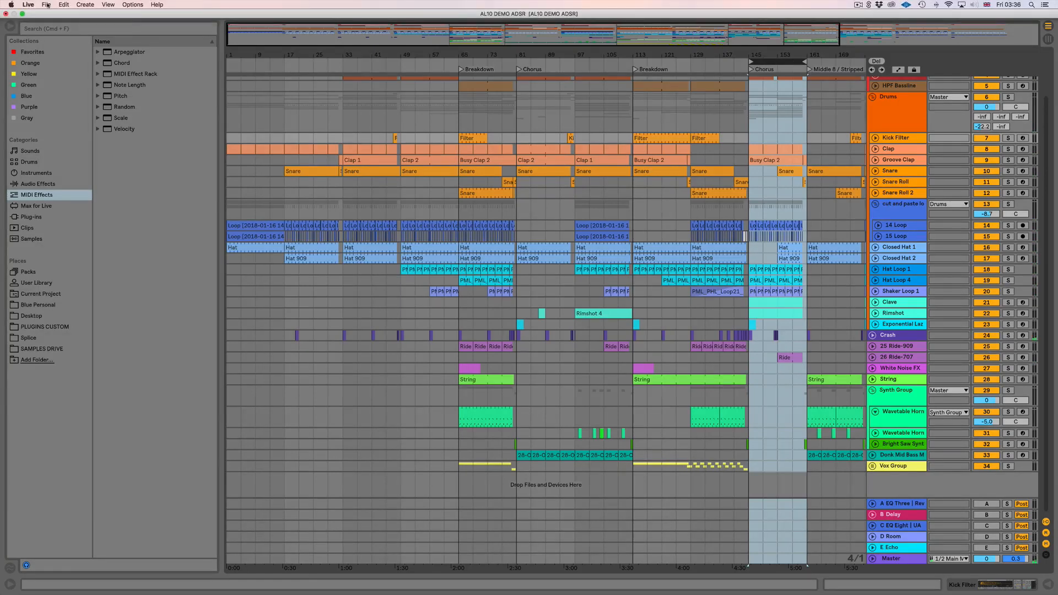
Set up Export Audio/Video from the Master with both Encode PCM and Encode MP3 enabled.
left_click(47, 4)
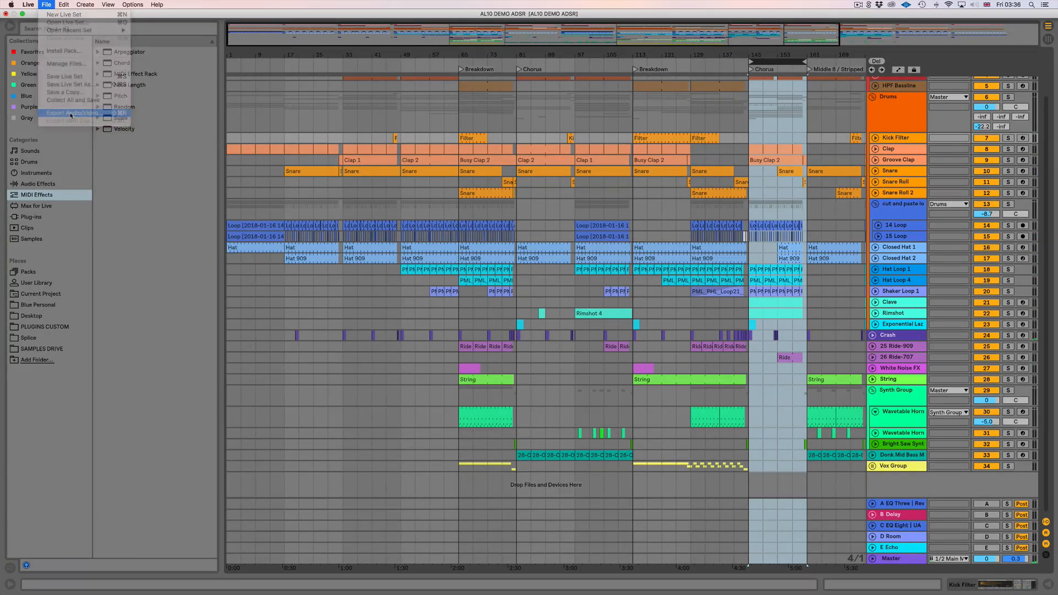
left_click(74, 113)
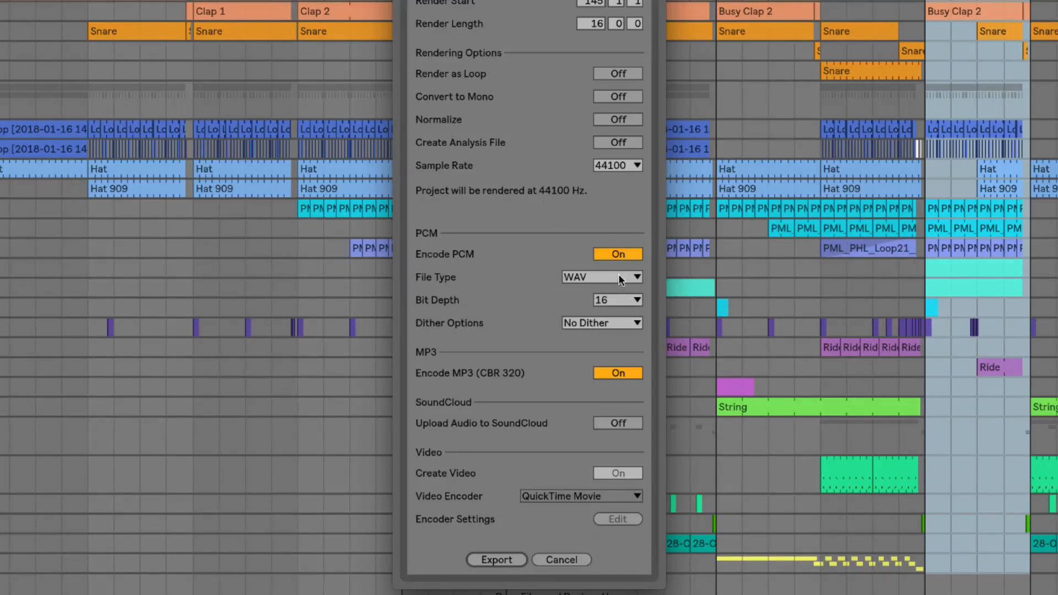
left_click(601, 276)
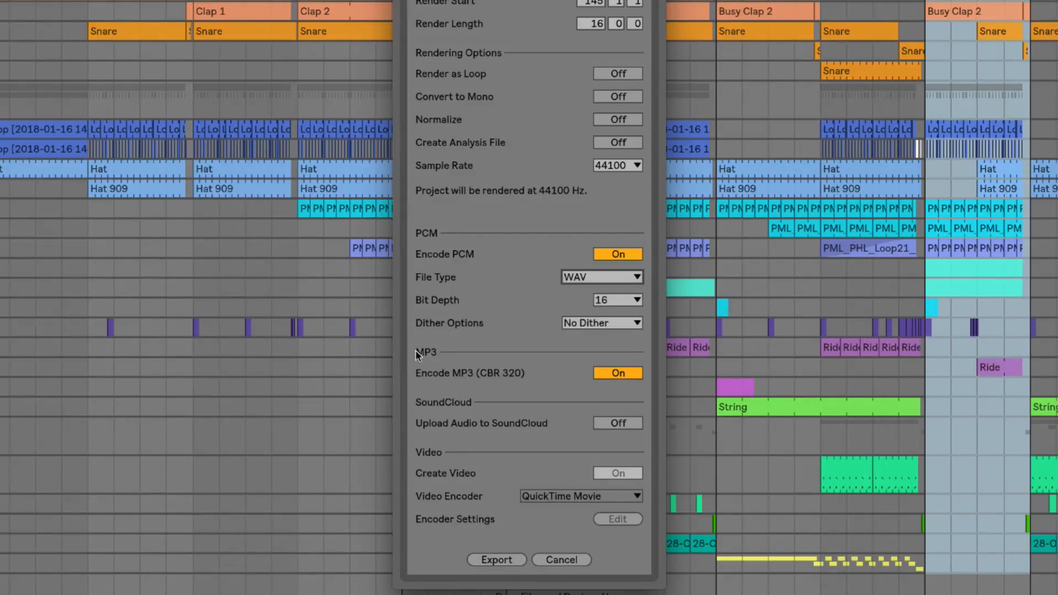
left_click(616, 253)
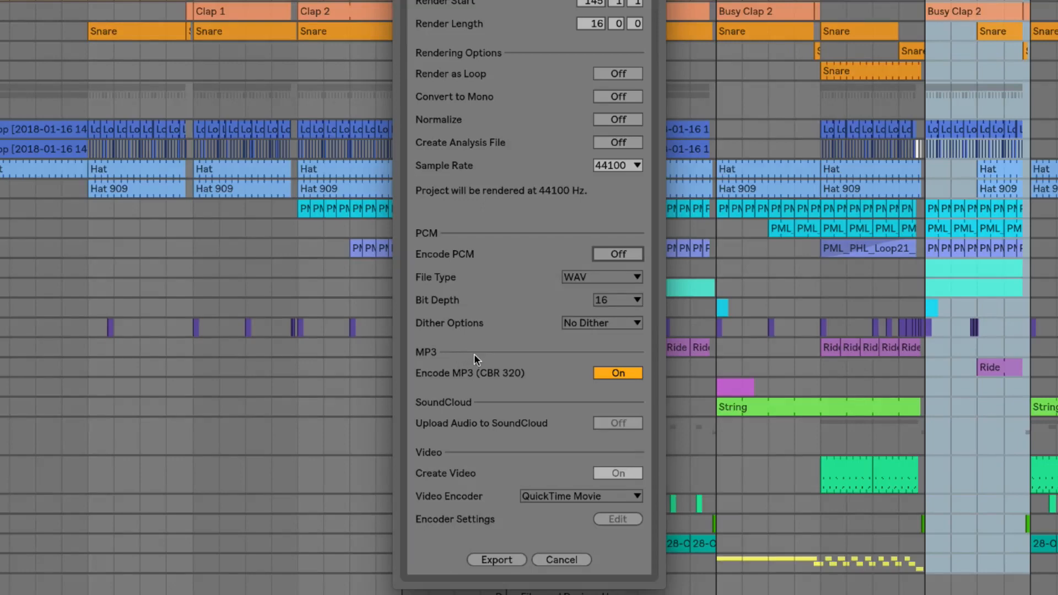
mouse_move(536, 399)
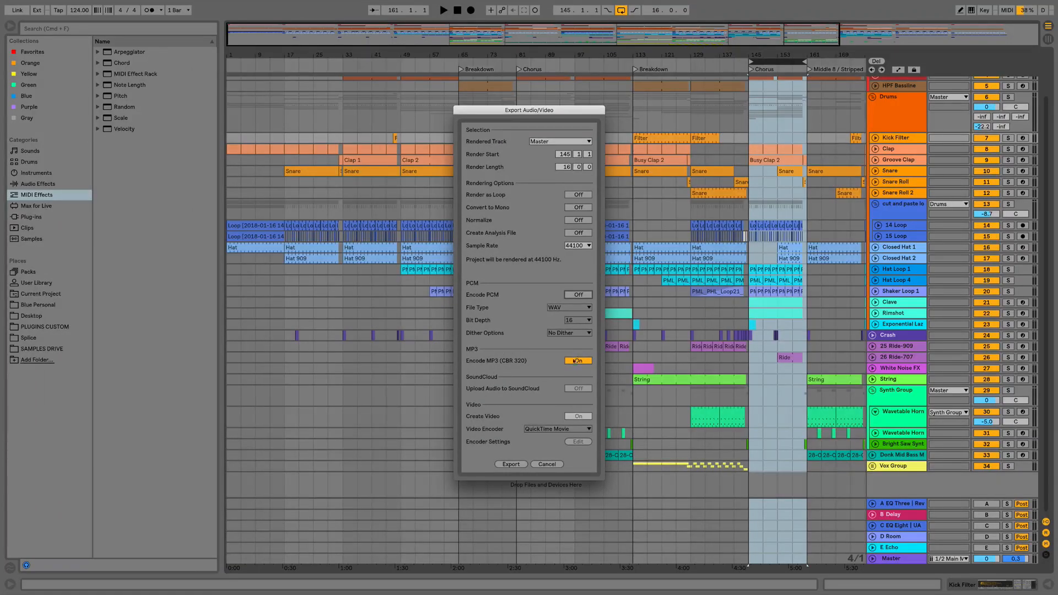
left_click(576, 296)
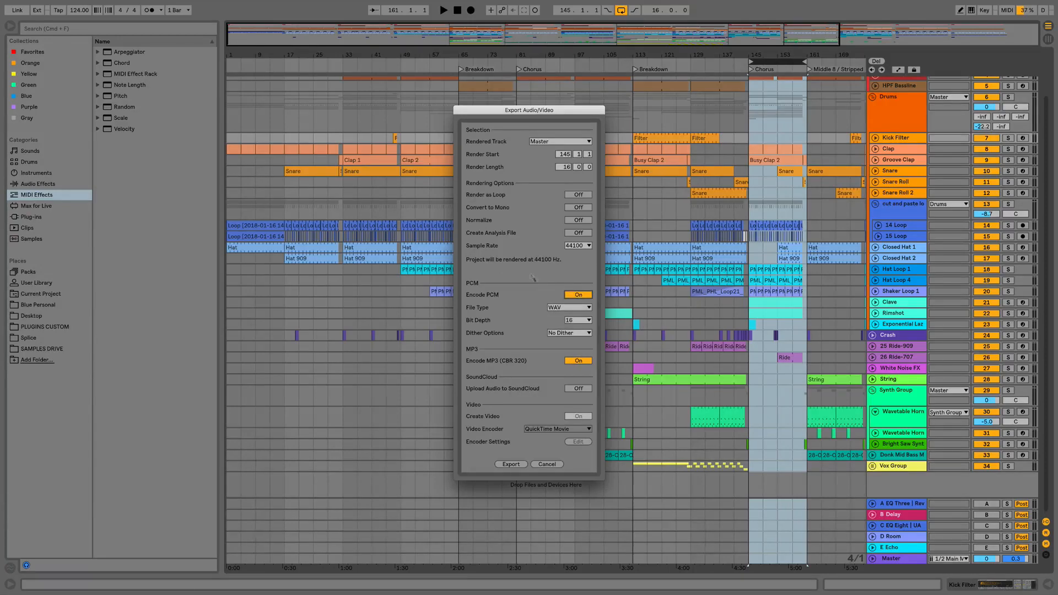
Render the Chorus selection as WAV and MP3 files named AL10 DEMO ADSR.
left_click(510, 464)
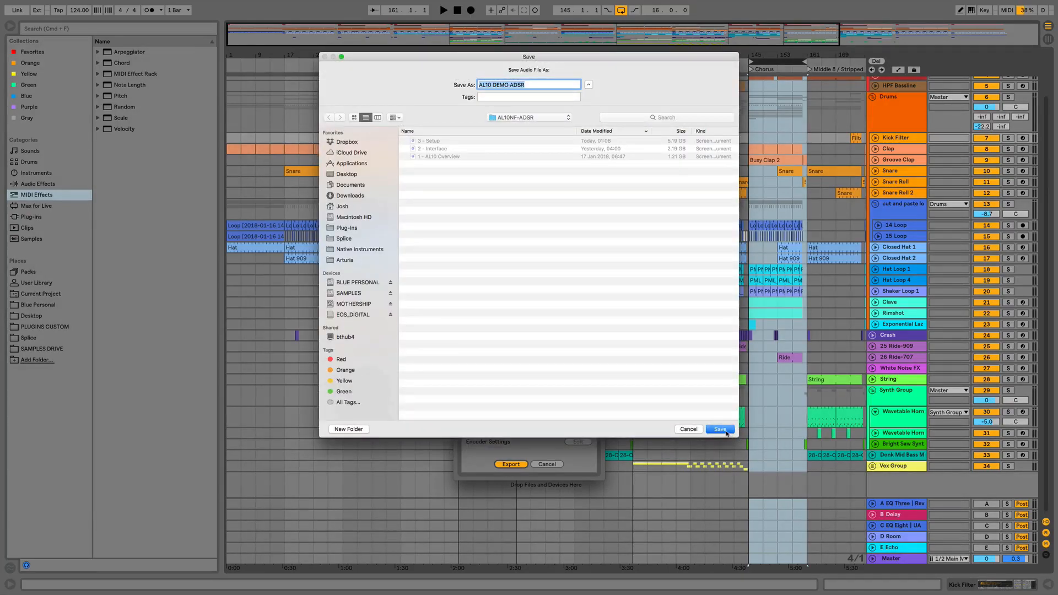
left_click(720, 428)
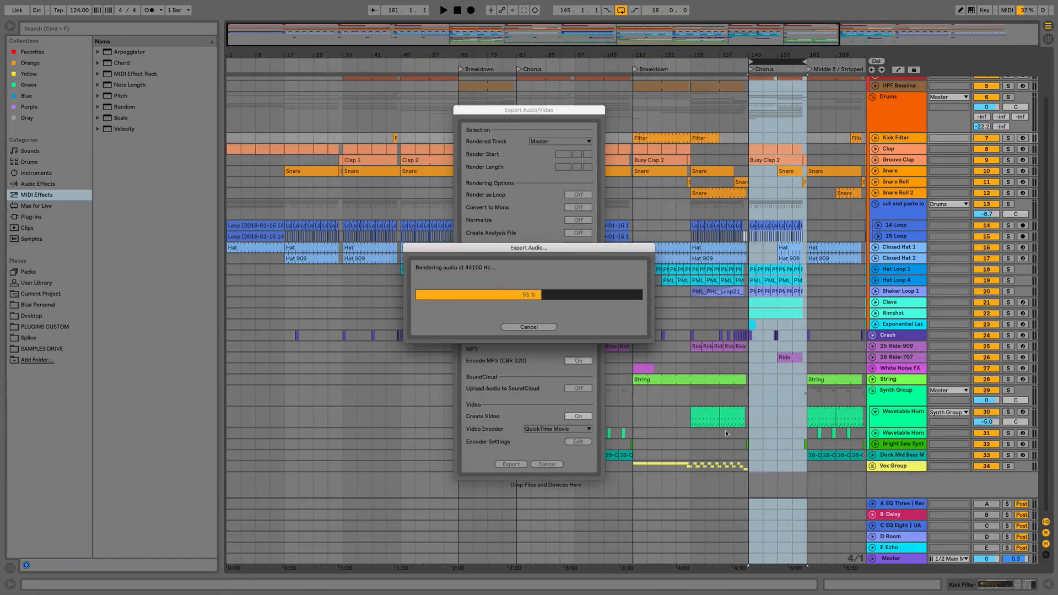
key("cmd+tab")
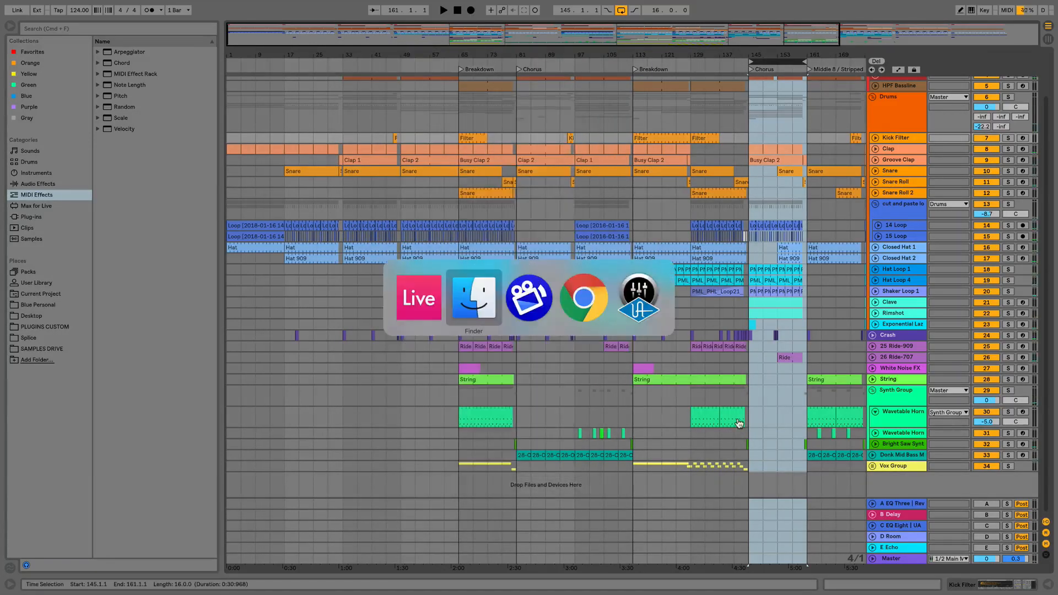
Check the AL10NF-ADSR folder in Finder for the rendered .mp3 and .wav files.
left_click(472, 297)
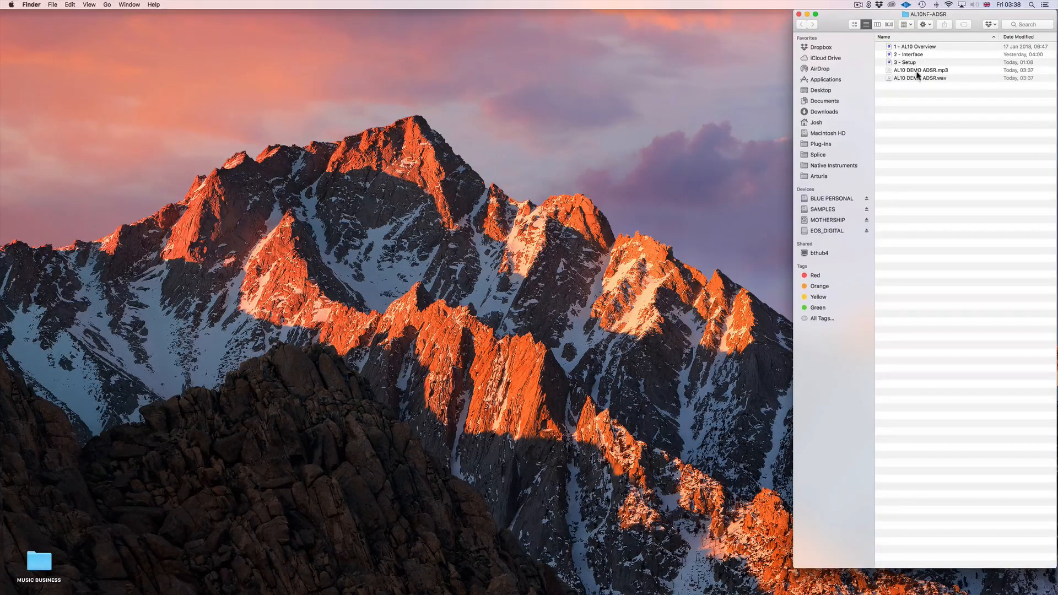
key("cmd+tab")
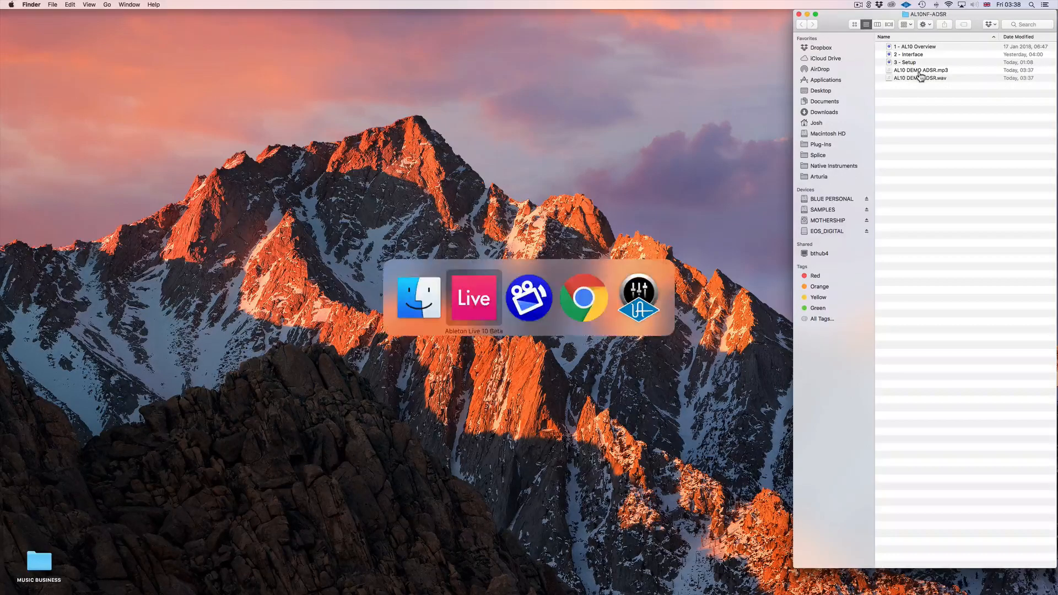
Show the short Crash clip near bar 20 in the MIDI Note Editor.
left_click(472, 297)
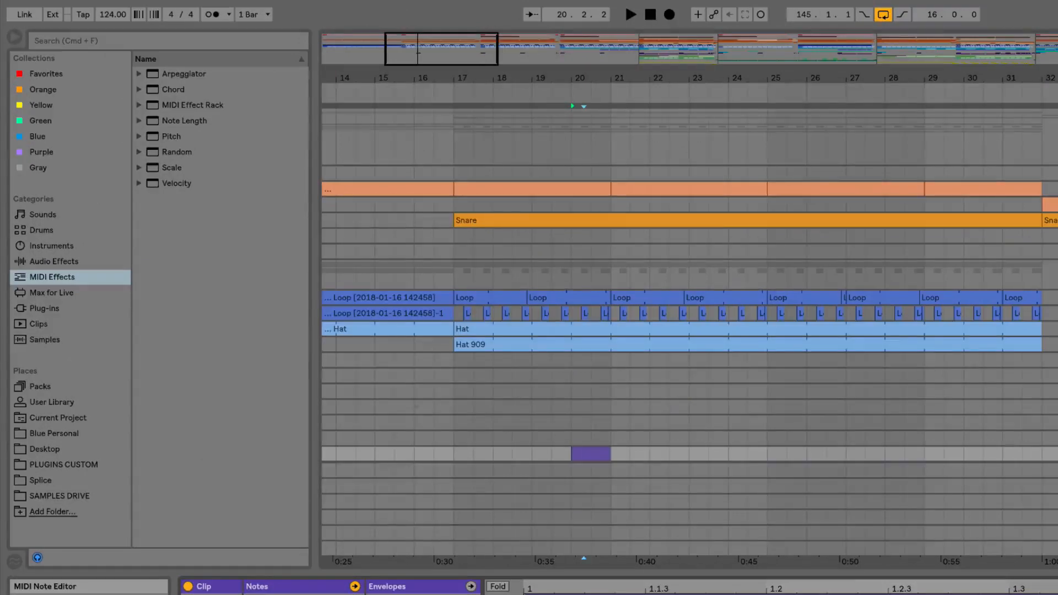
Browse Current Project, expanding the AL10 DEMO ADSR.als set and the Backup folder of earlier versions.
left_click(59, 417)
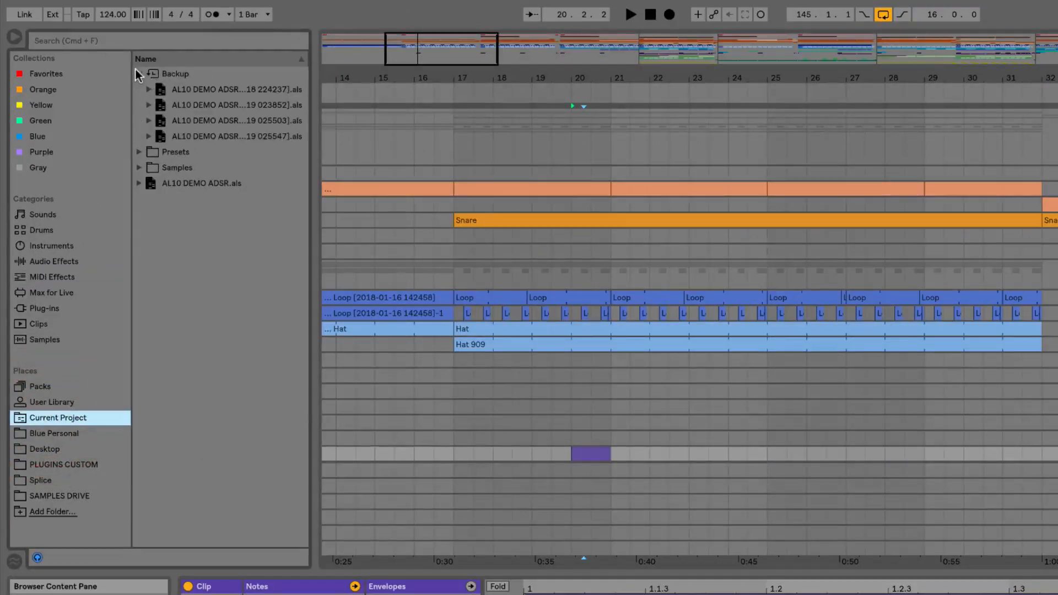
left_click(139, 74)
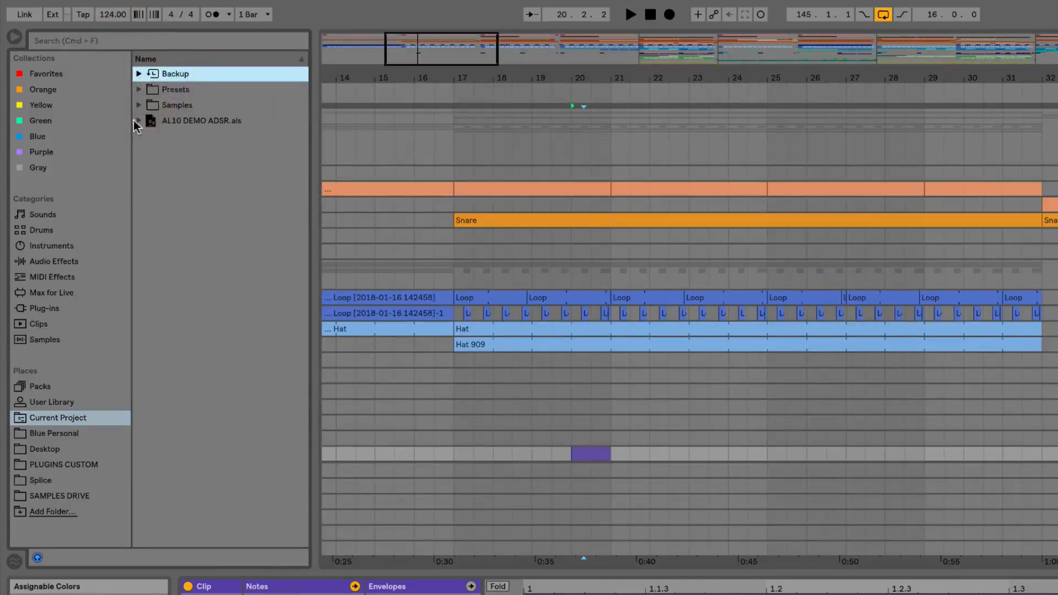
left_click(139, 120)
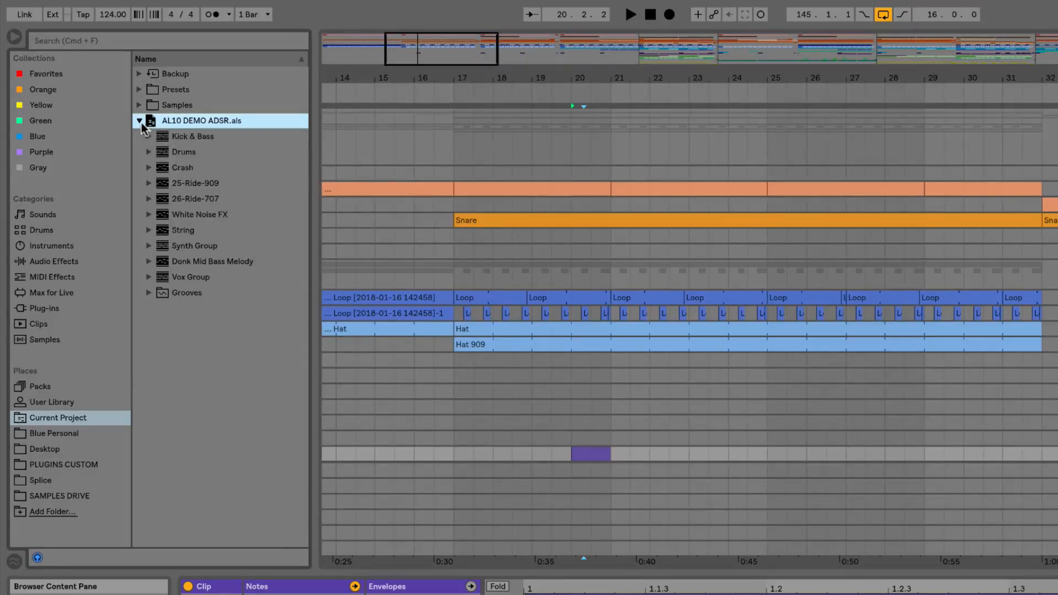
left_click(139, 74)
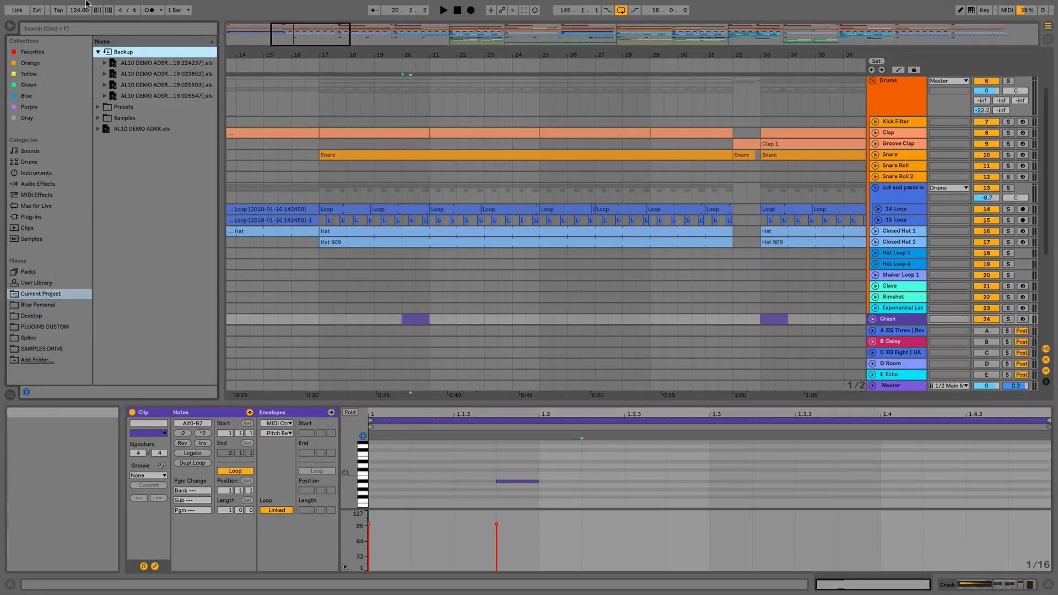
Save the Live Set twice, each save adding another AL10 DEMO ADSR backup version.
left_click(46, 5)
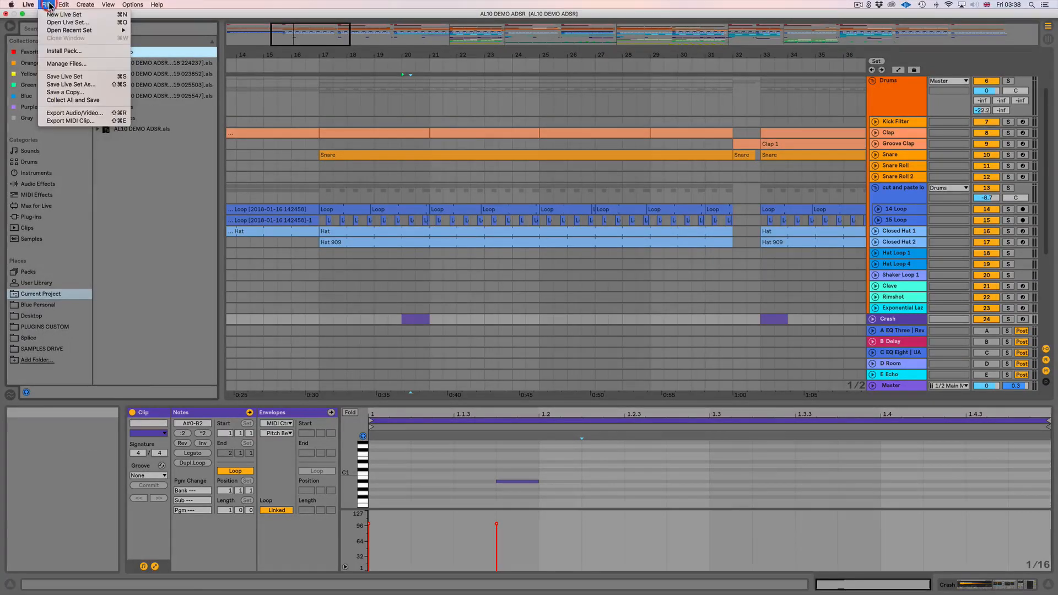
mouse_move(63, 76)
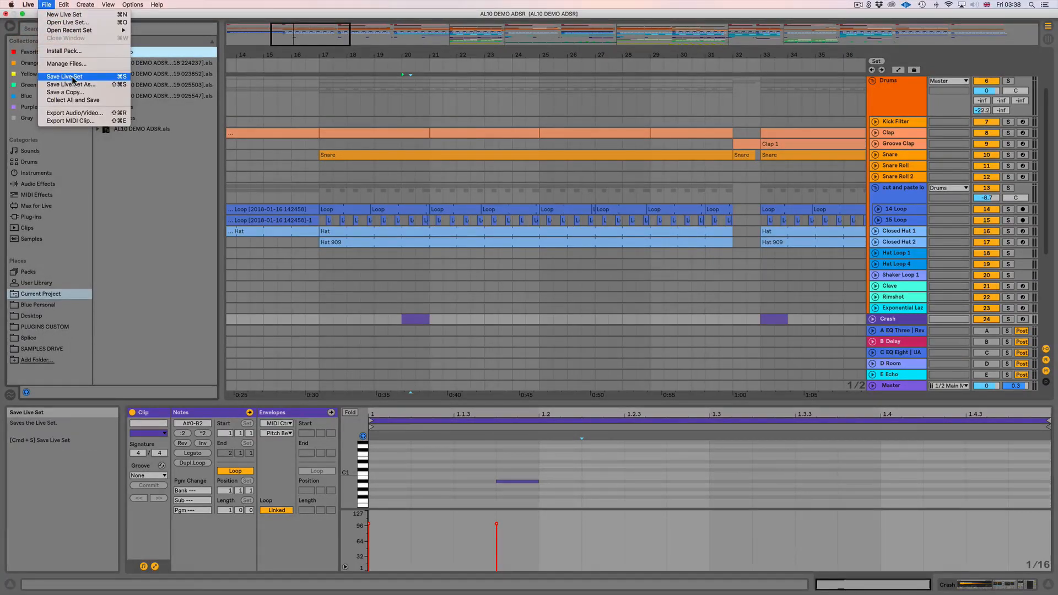
left_click(64, 76)
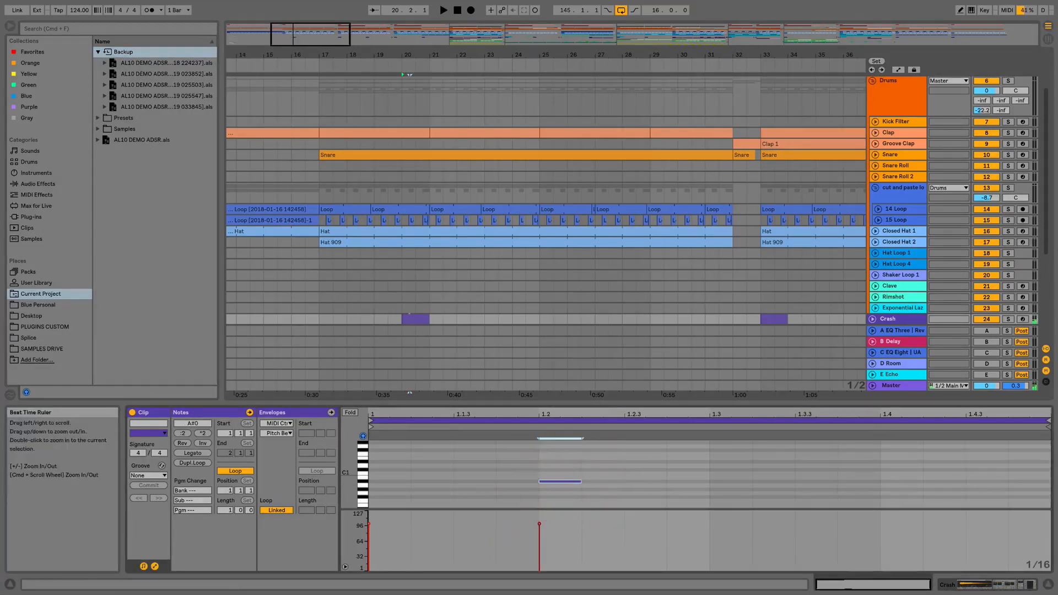
left_click(46, 5)
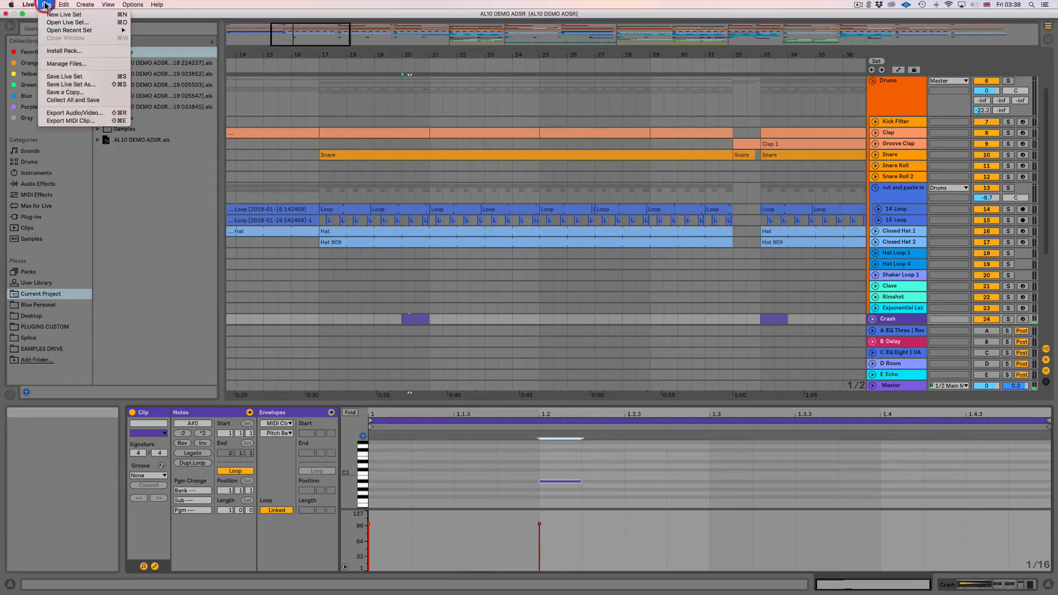
left_click(64, 76)
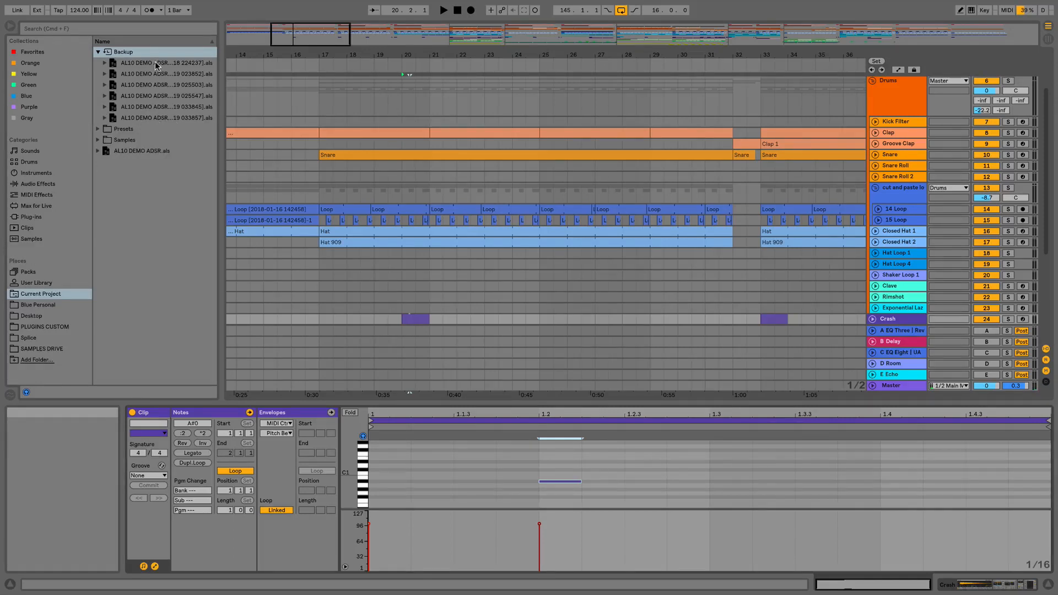
mouse_move(157, 65)
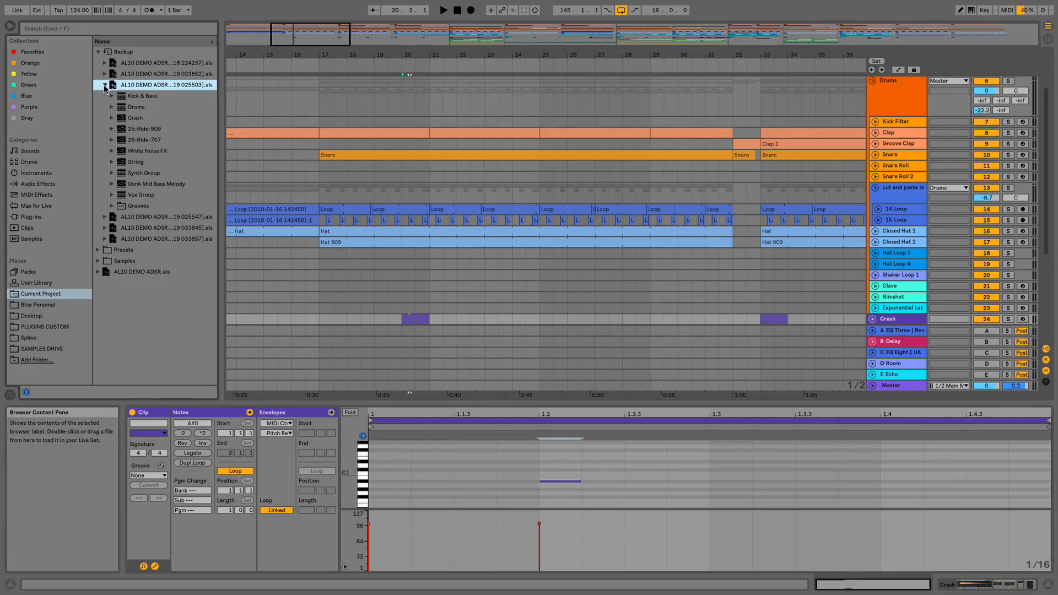
left_click(104, 85)
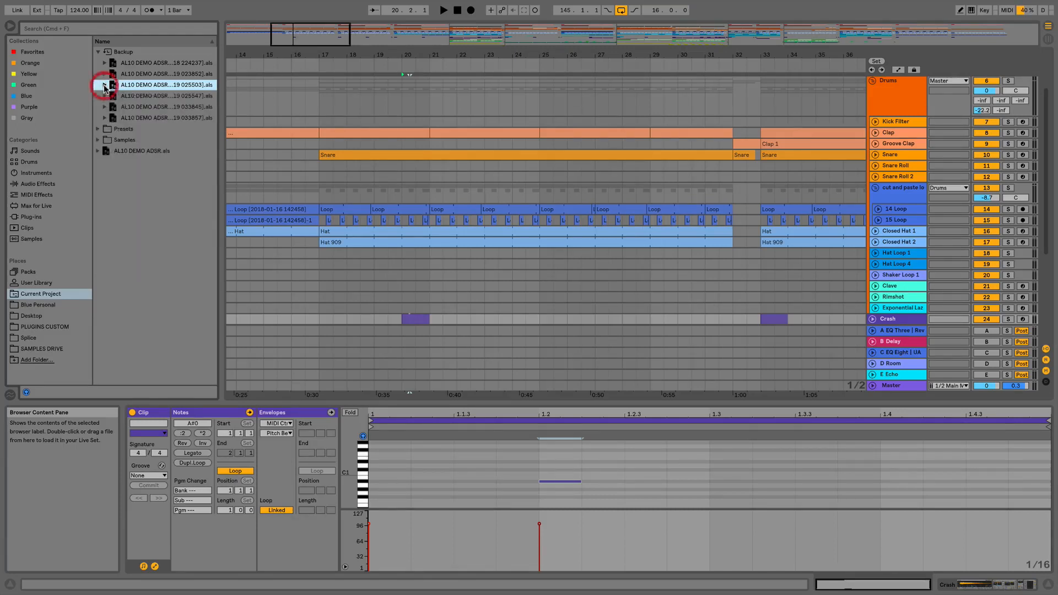
left_click(162, 84)
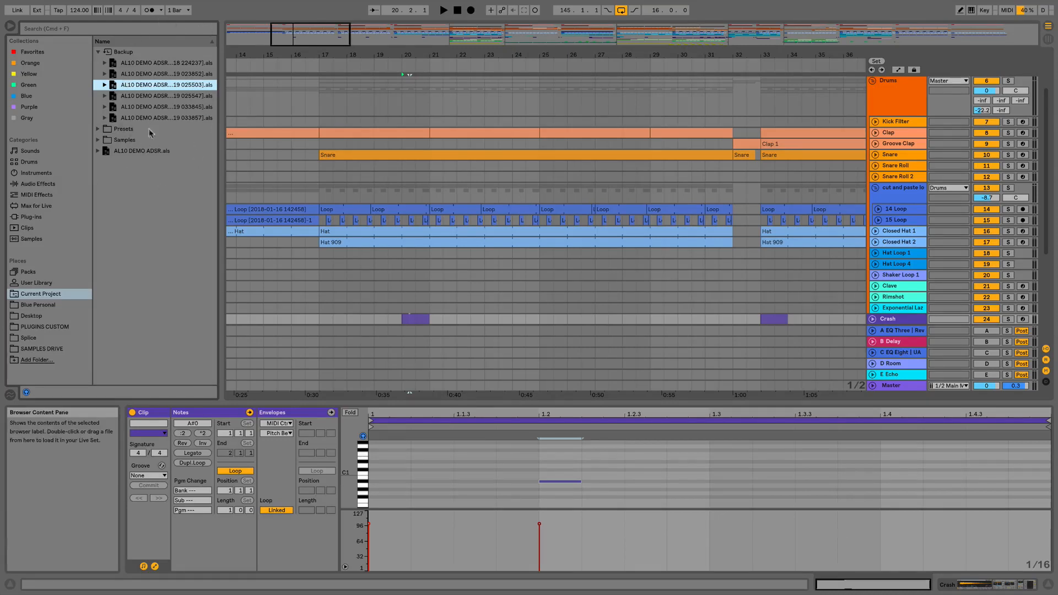
Draw more notes across the Crash clip's bar and save the set, reaching seven backups.
left_click(559, 481)
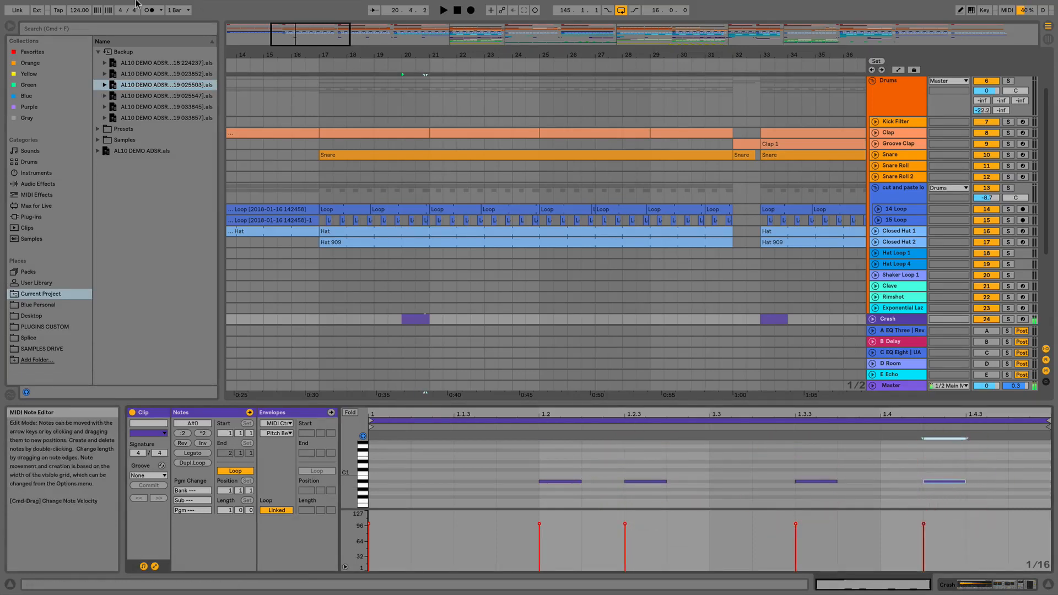
left_click(46, 5)
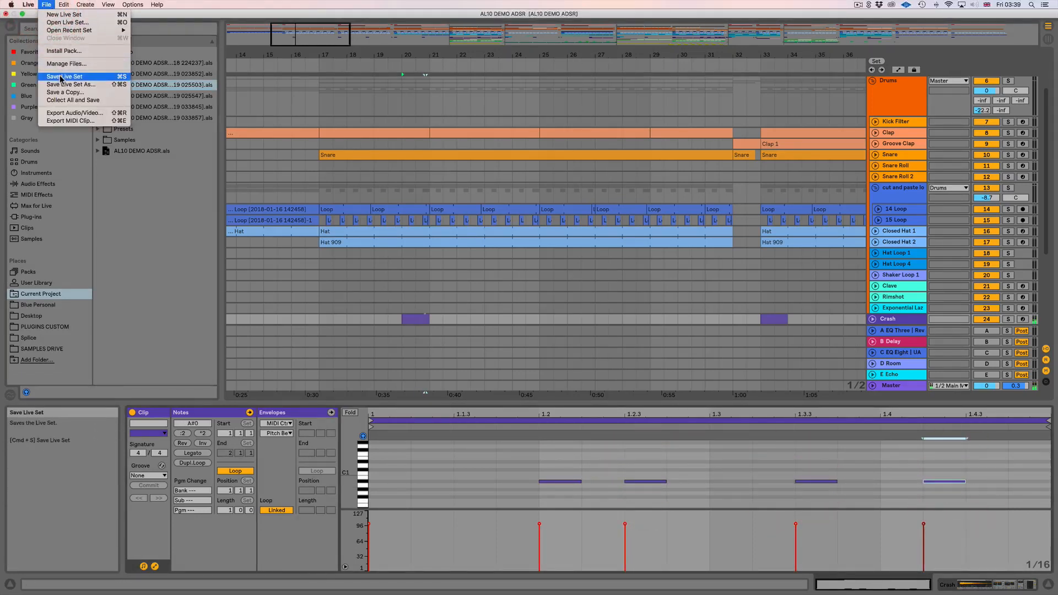
left_click(64, 76)
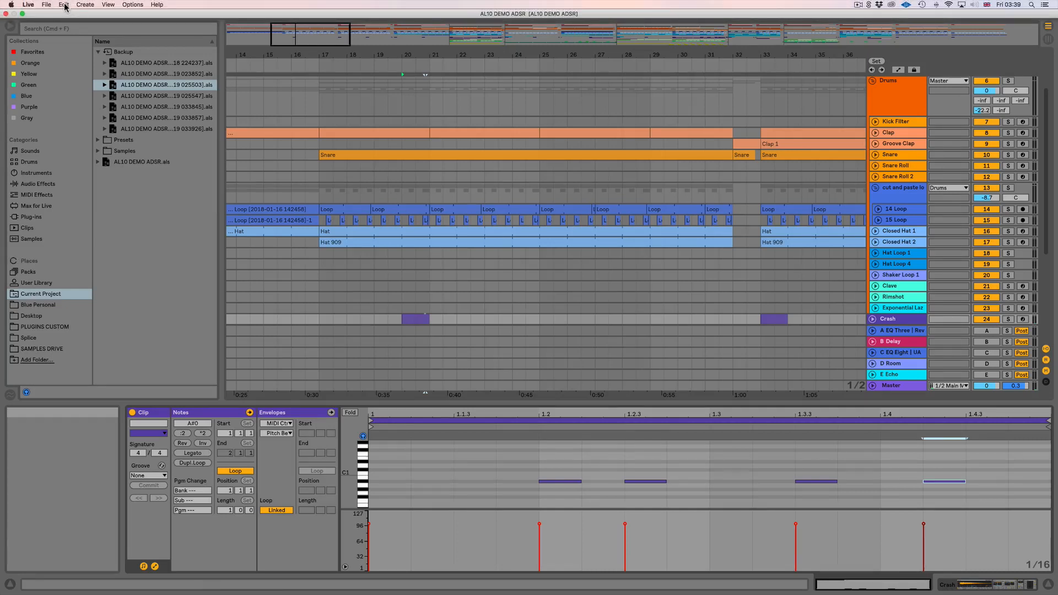
Undo Draw Notes, redo and undo again, leaving one Crash note at the clip start.
left_click(64, 4)
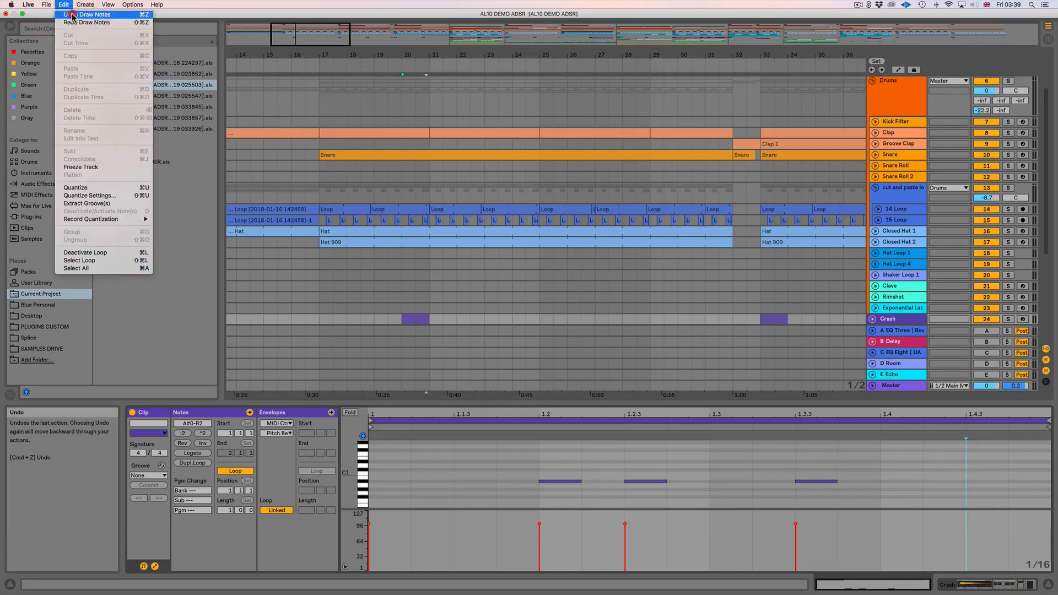
left_click(89, 15)
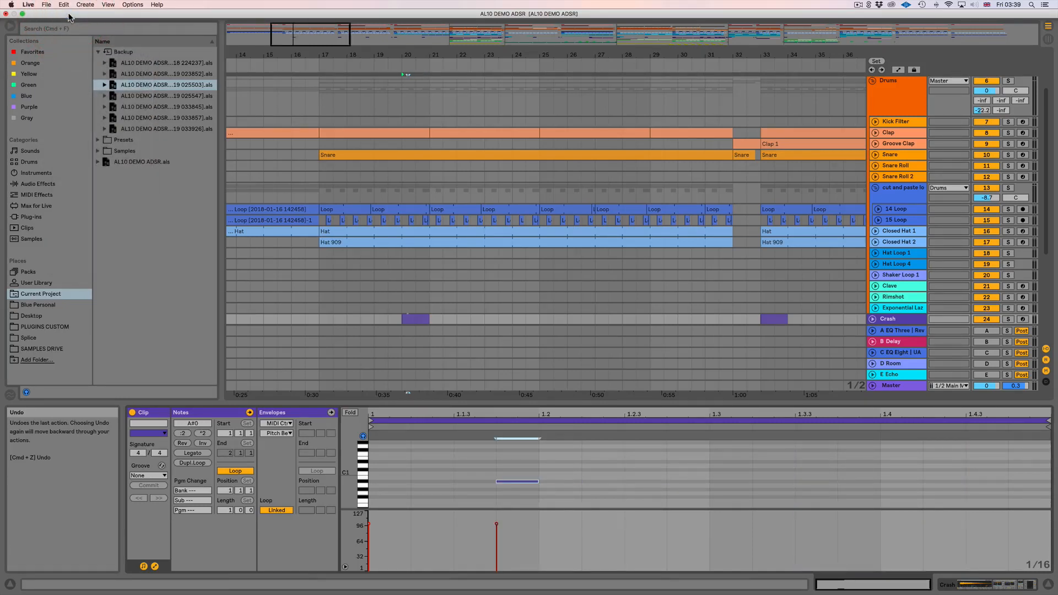
key("shift+cmd+z")
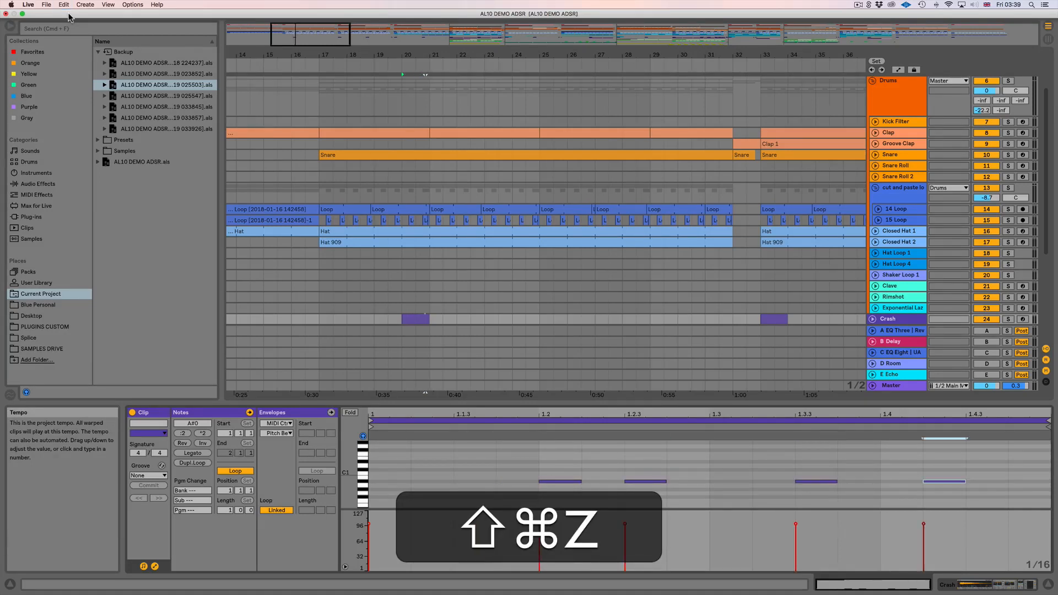
key("cmd+z")
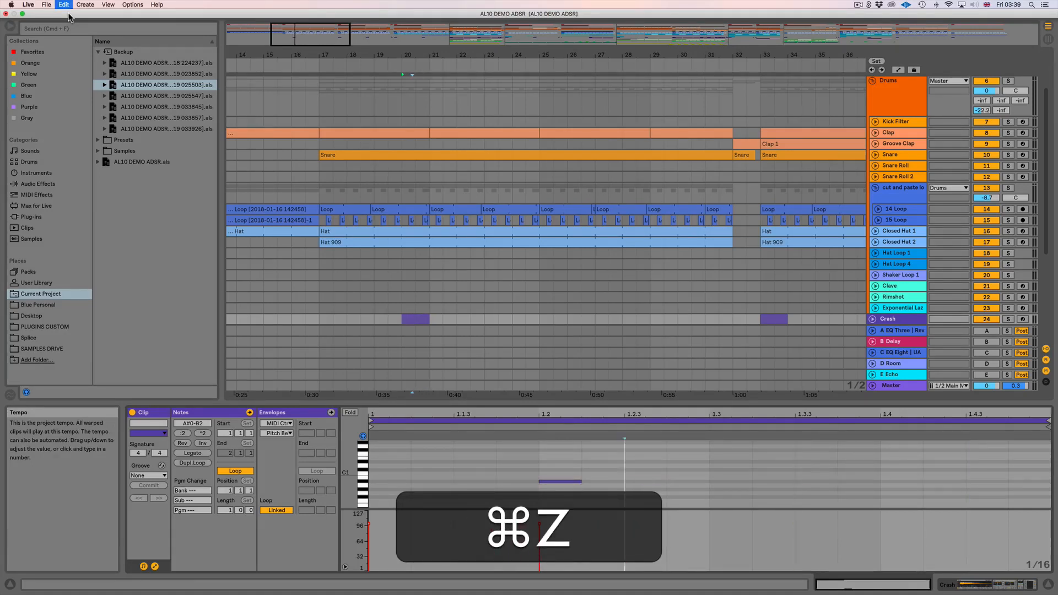
key("cmd+z")
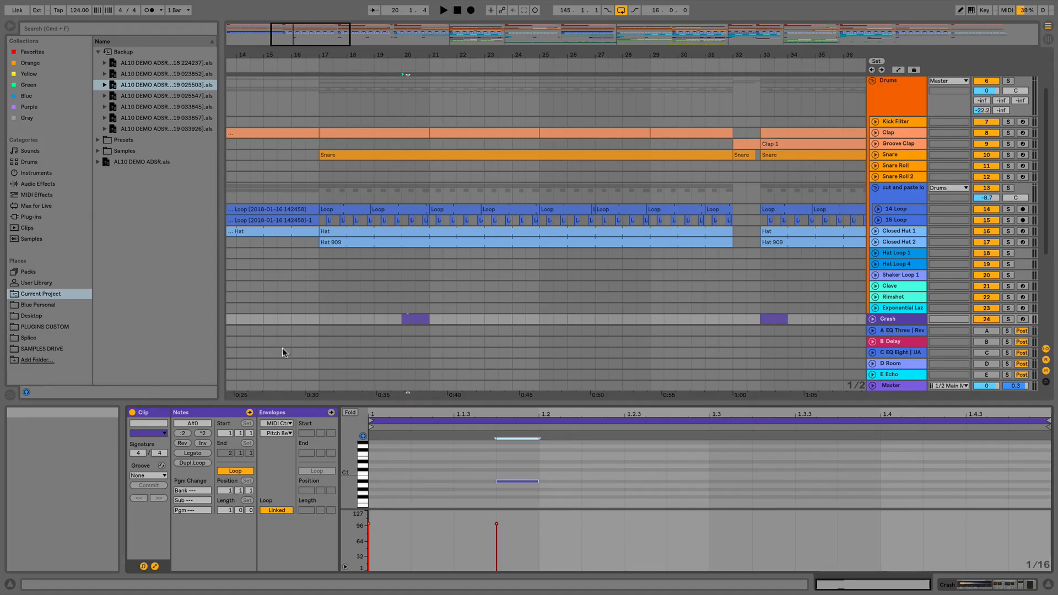
mouse_move(381, 412)
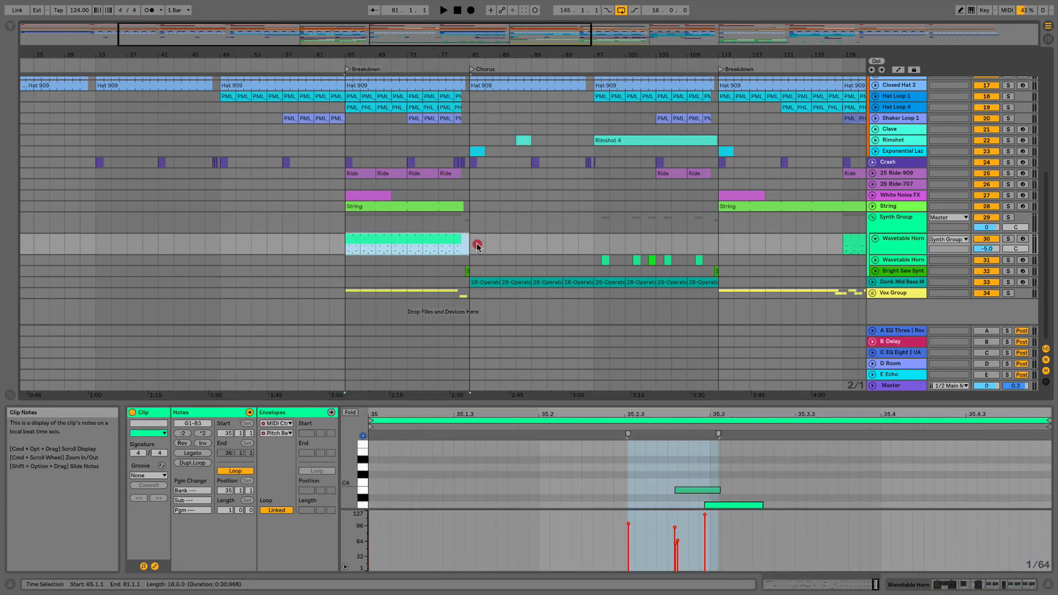
Insert audio track 31 Audio below Wavetable Horn with the Breakdown bars selected.
left_click(442, 10)
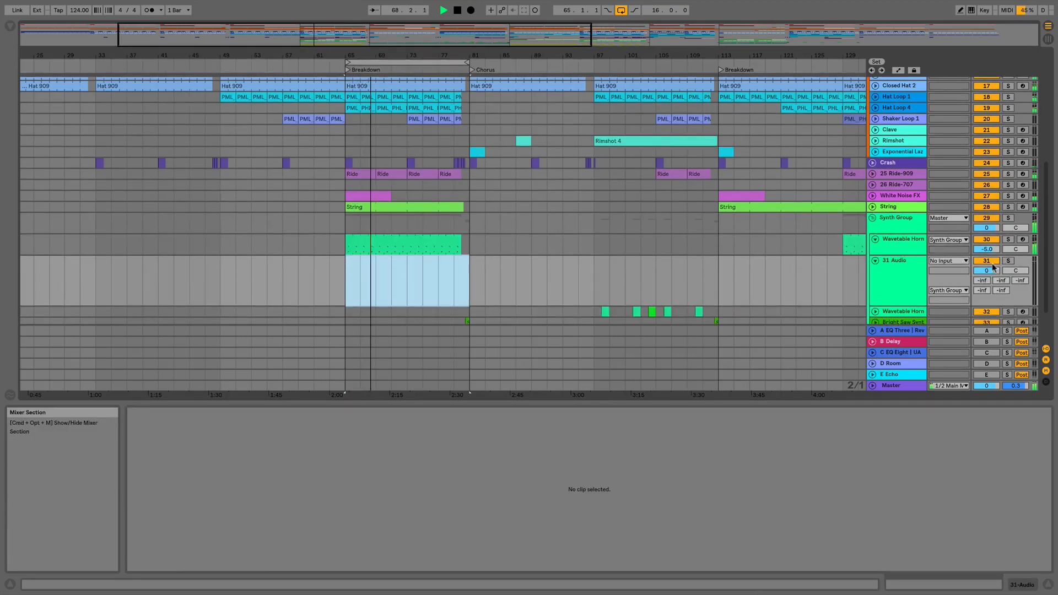
Feed 31 Audio from Resampling, arm it and record the Breakdown, then show the browser.
left_click(948, 260)
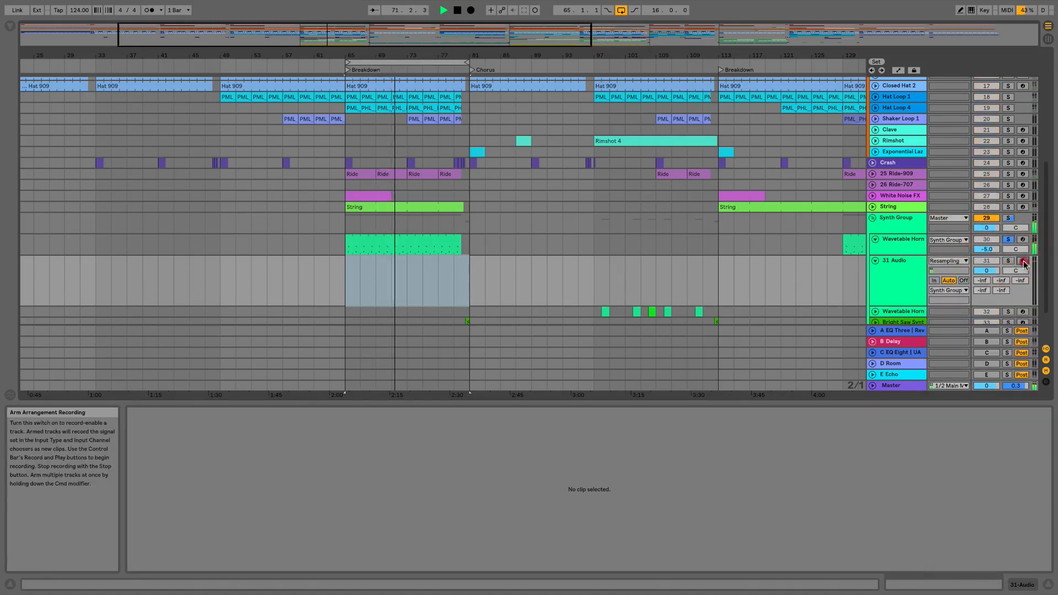
left_click(470, 10)
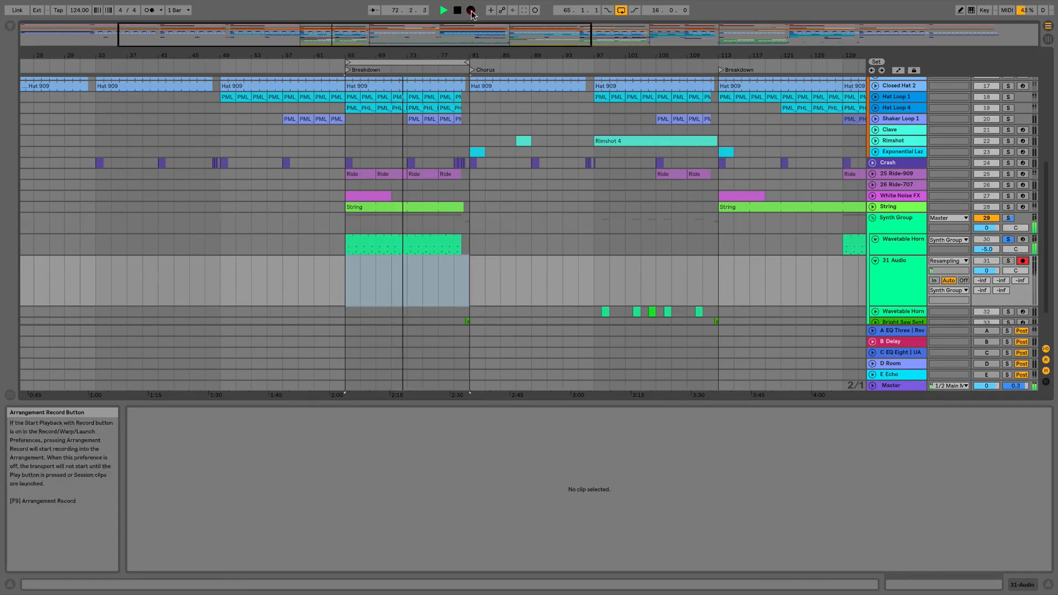
left_click(471, 10)
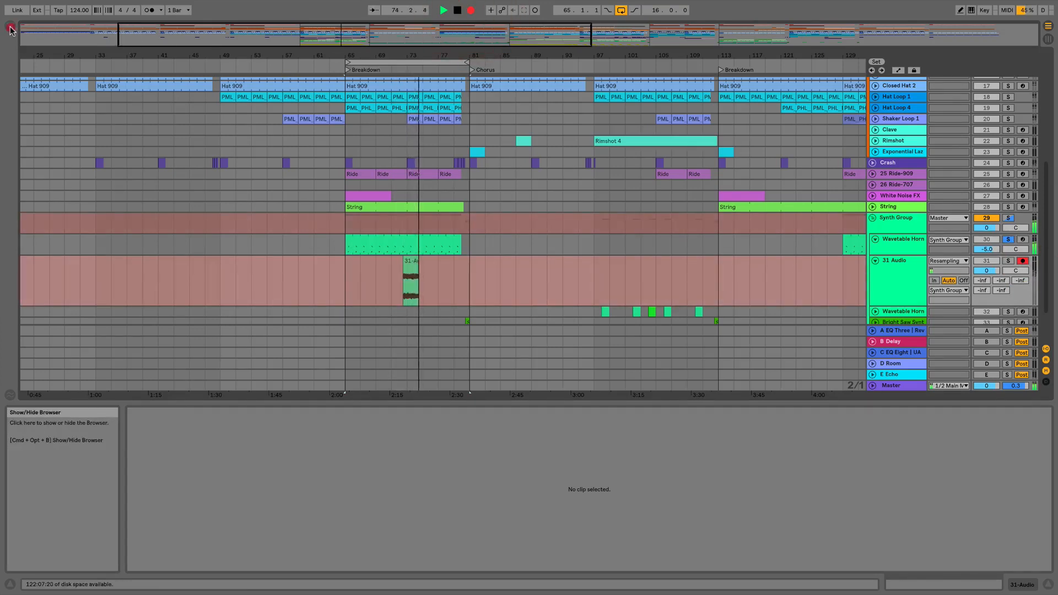
left_click(11, 28)
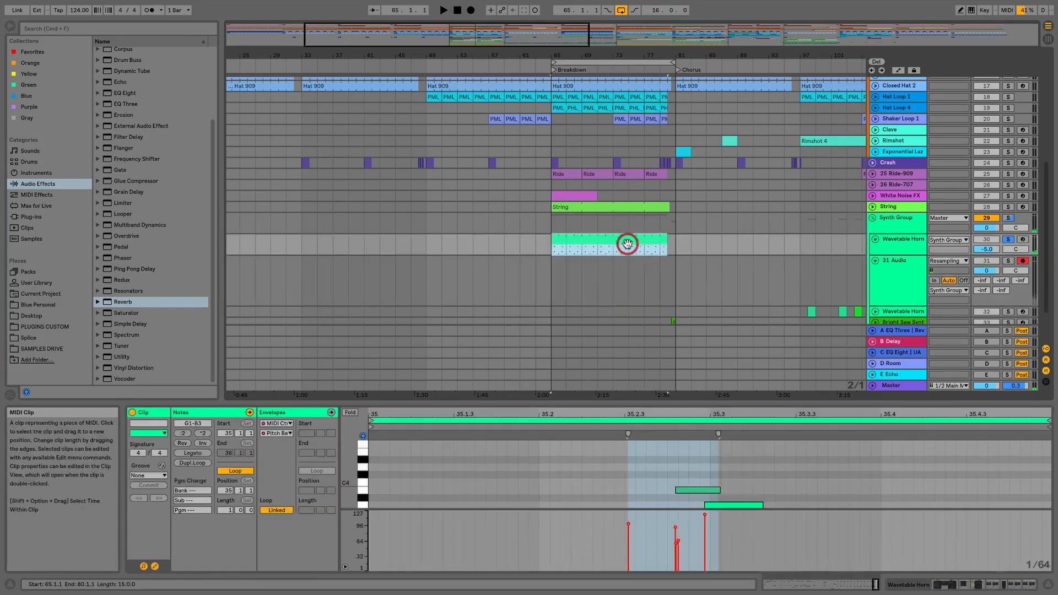
Select the Wavetable Horn clip and unfold the 31 Audio track to record resampled audio.
left_click(627, 242)
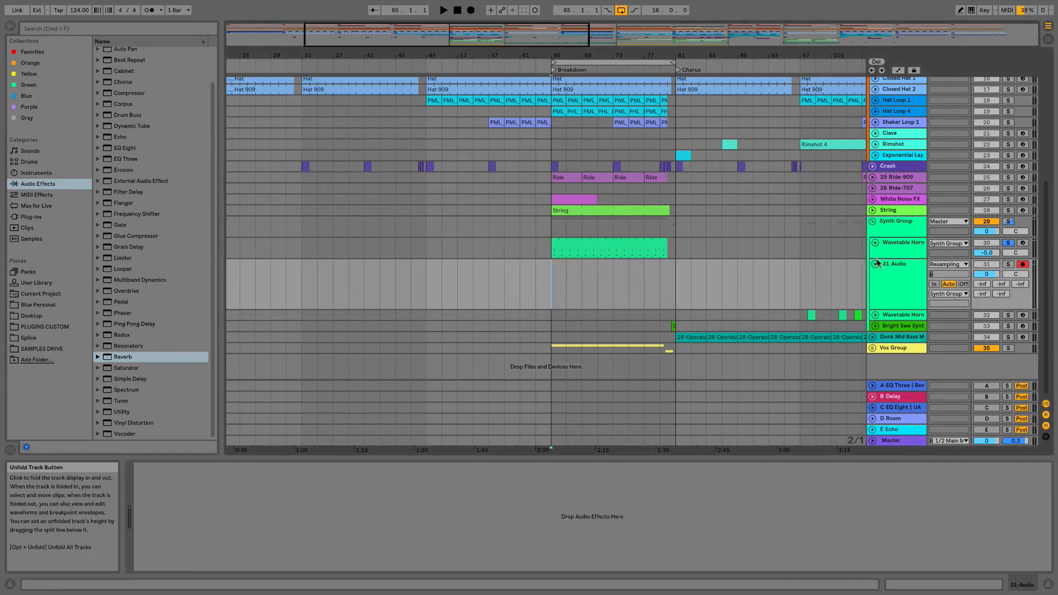
left_click(443, 10)
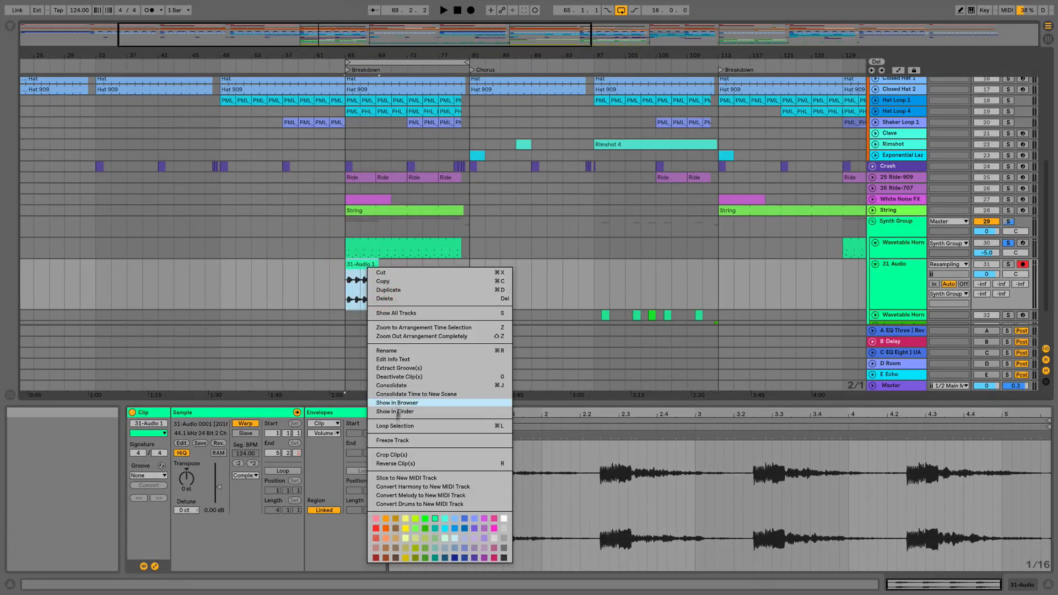
mouse_move(397, 411)
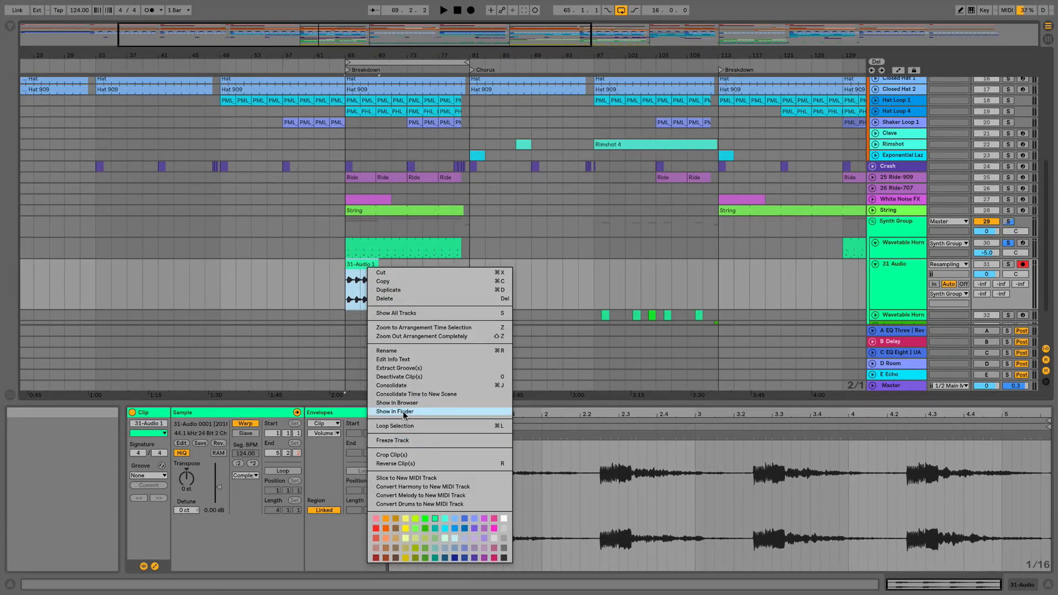
Reveal the 31-Audio recording in the browser's Samples › Recorded folder via Show in Browser.
left_click(393, 411)
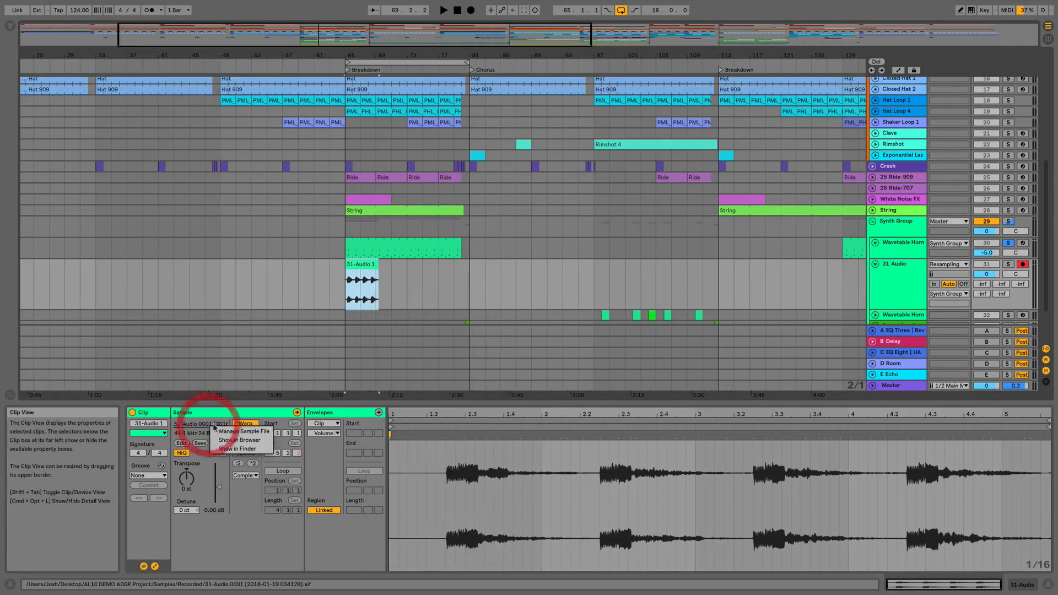
mouse_move(238, 448)
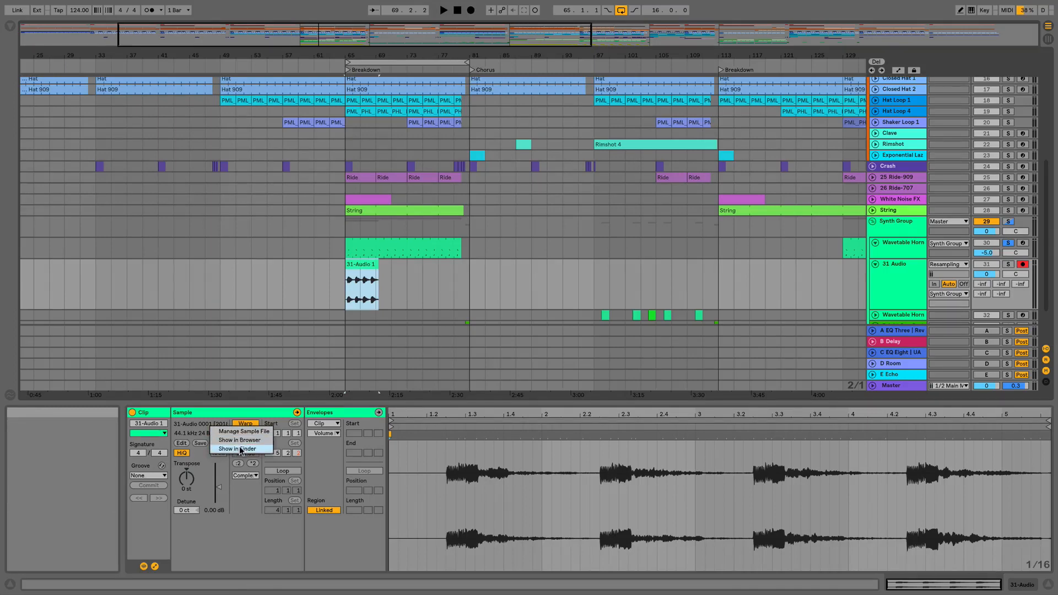
left_click(238, 439)
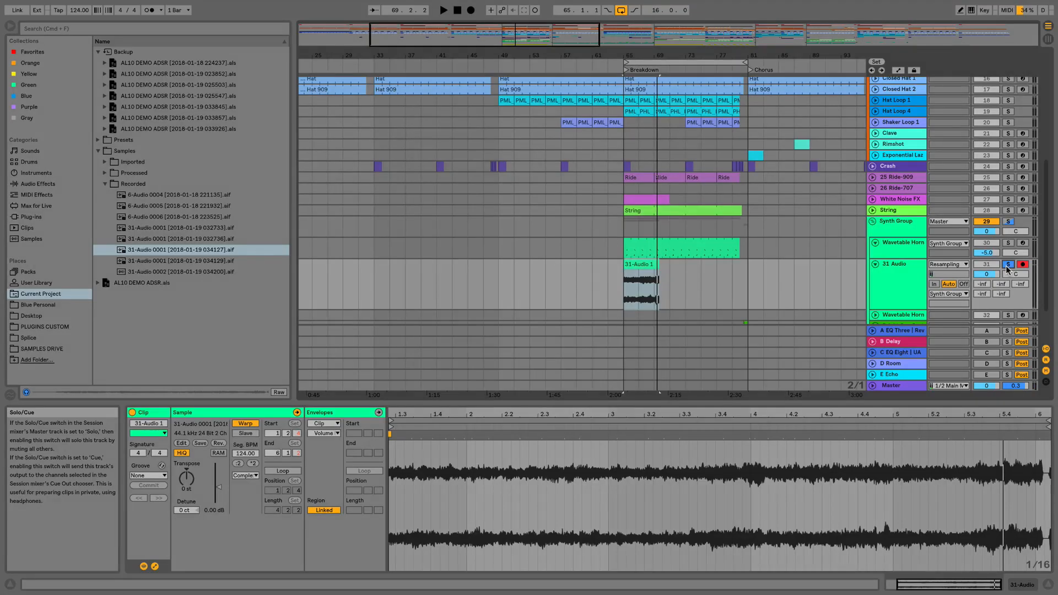
Collapse the Samples folder in the project browser.
scroll("down", 3)
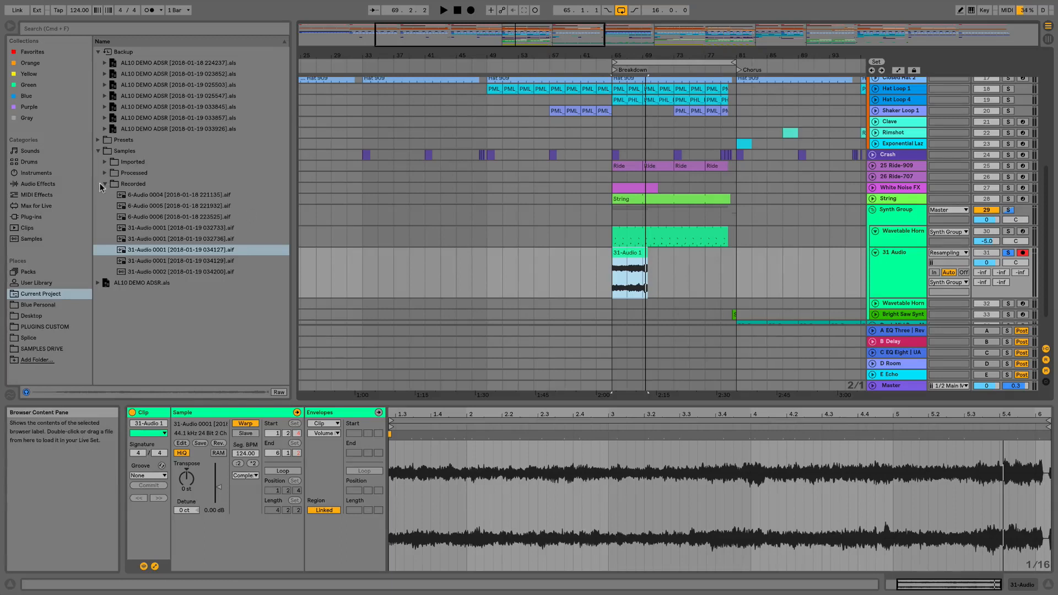
left_click(103, 151)
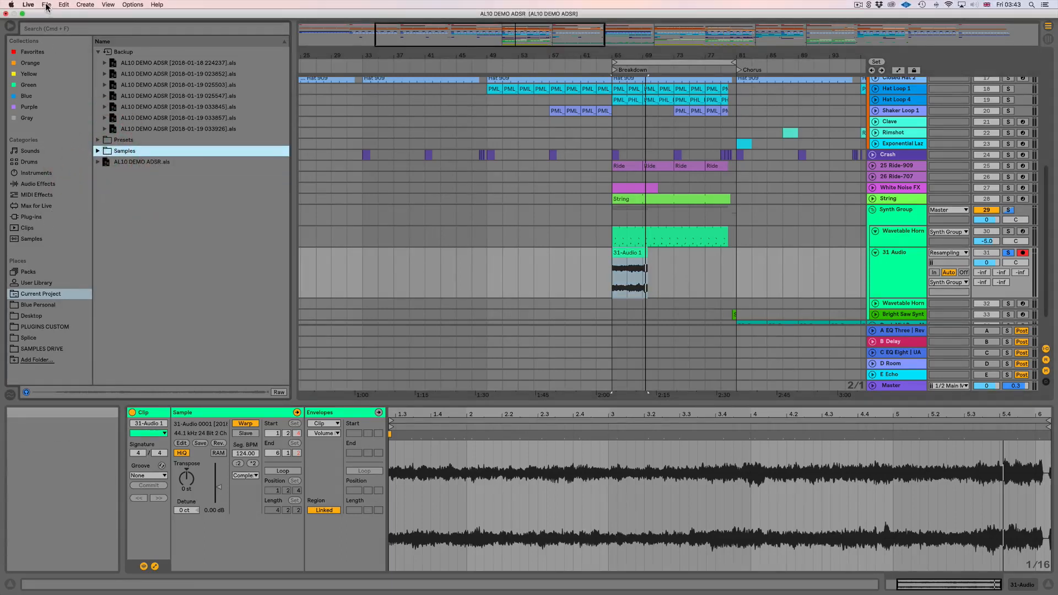
Run Manage Files › Manage Project to scan the AL10 DEMO ADSR project.
left_click(46, 5)
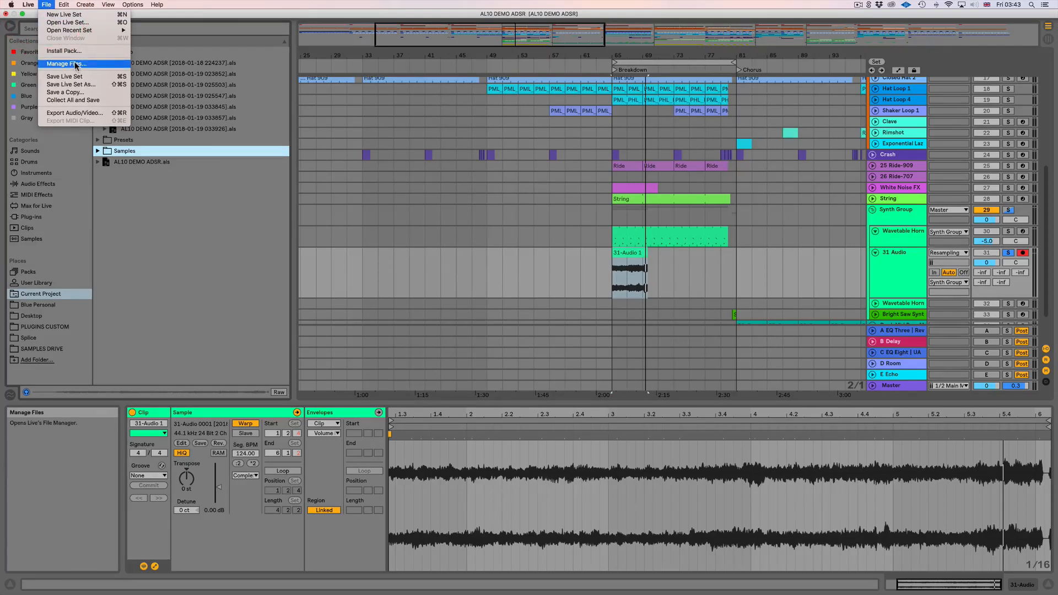
left_click(65, 64)
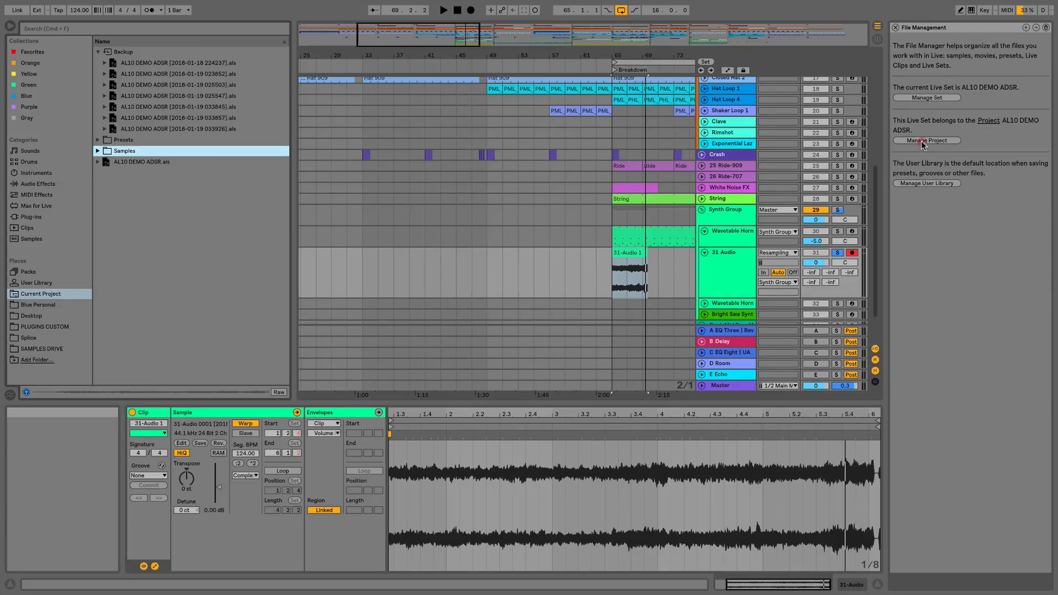
left_click(926, 140)
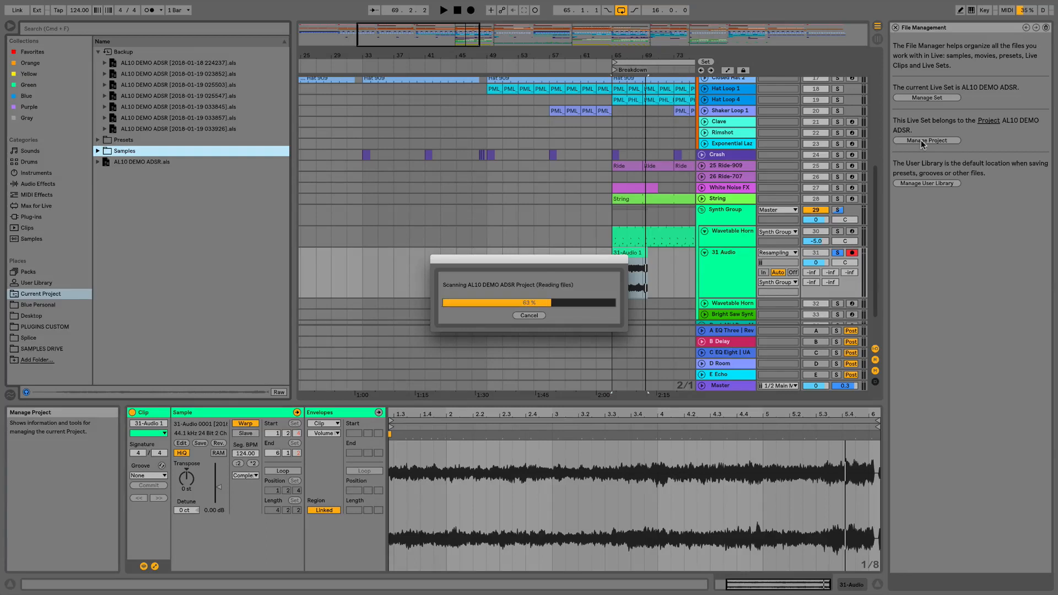
left_click(925, 140)
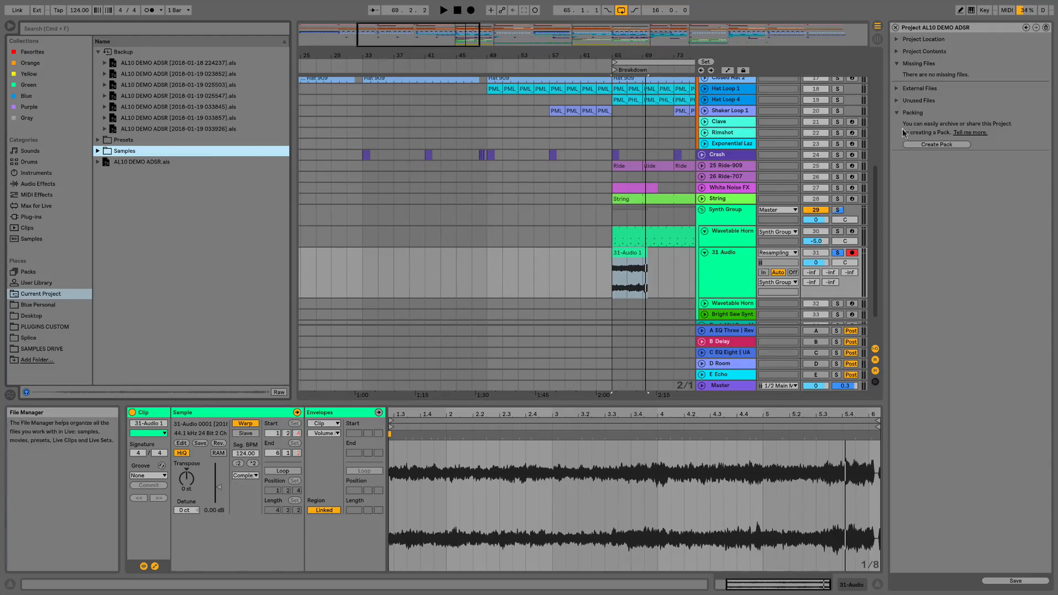
Show the three unused 31-Audio recordings in the browser and bring up their Delete menu.
left_click(898, 100)
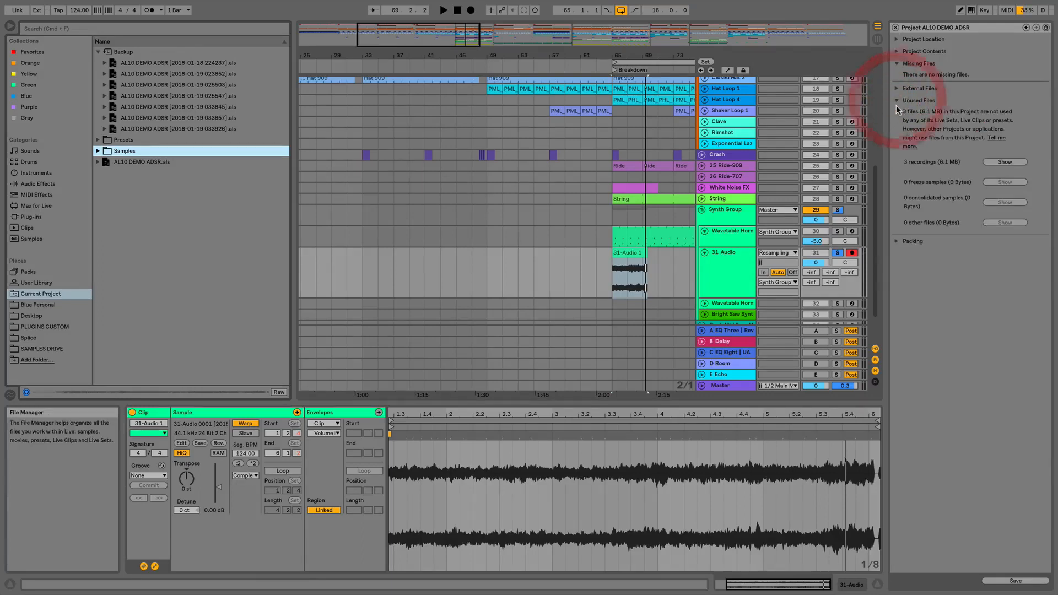
left_click(896, 64)
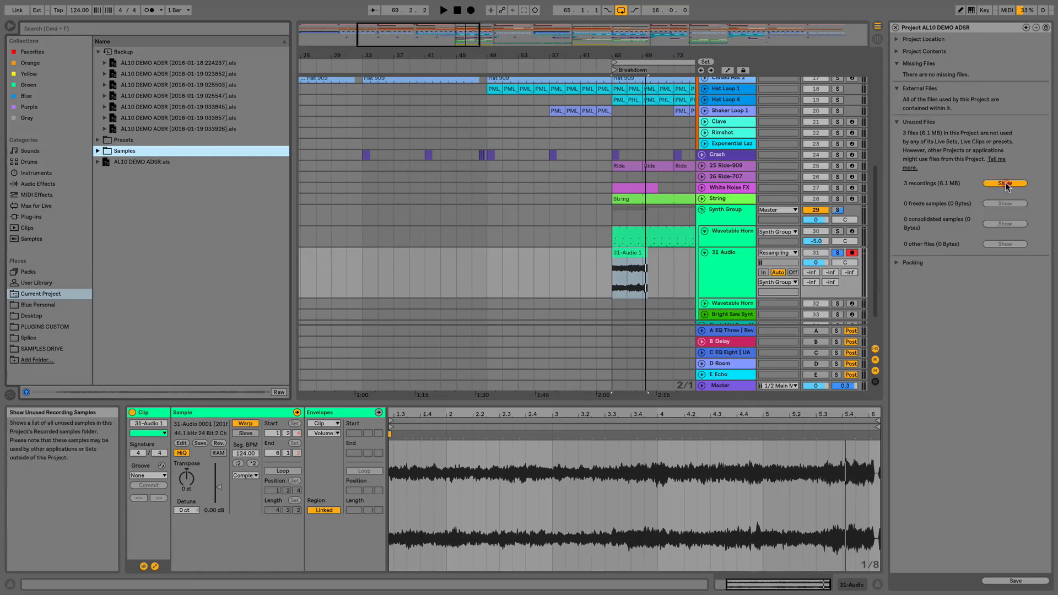
left_click(1005, 183)
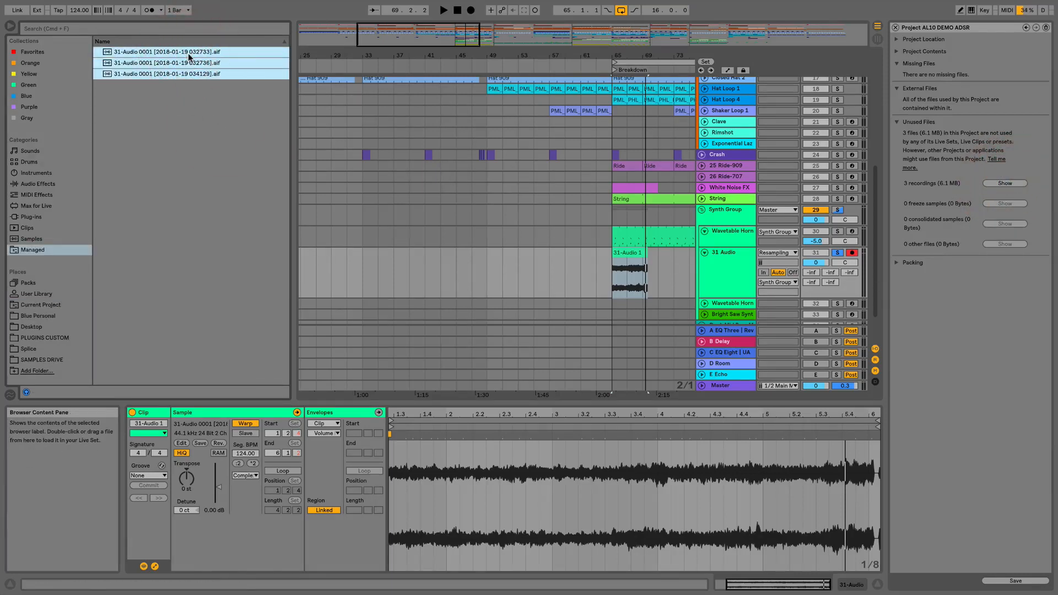
right_click(163, 52)
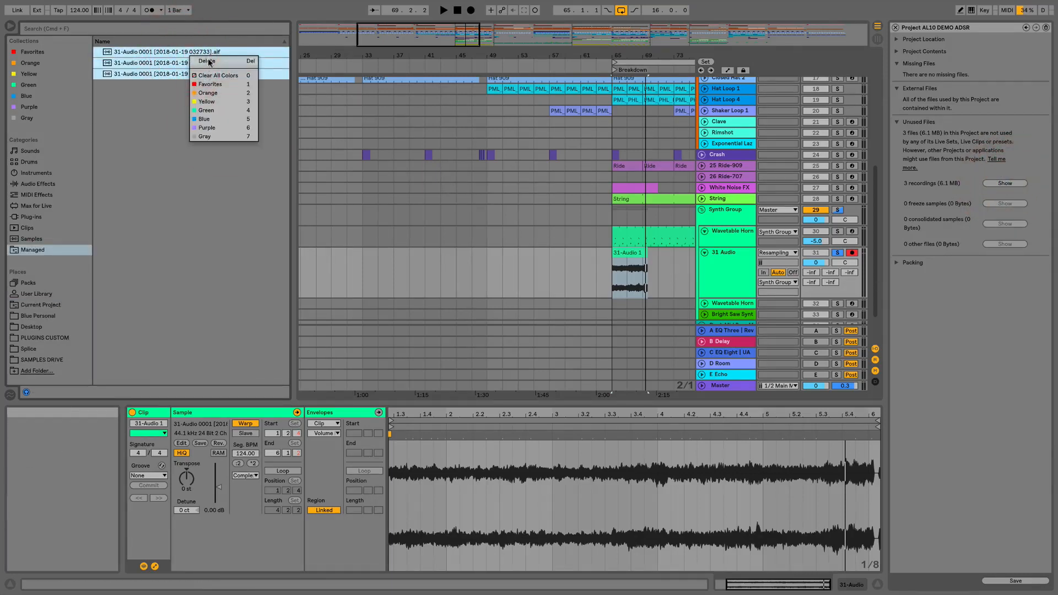